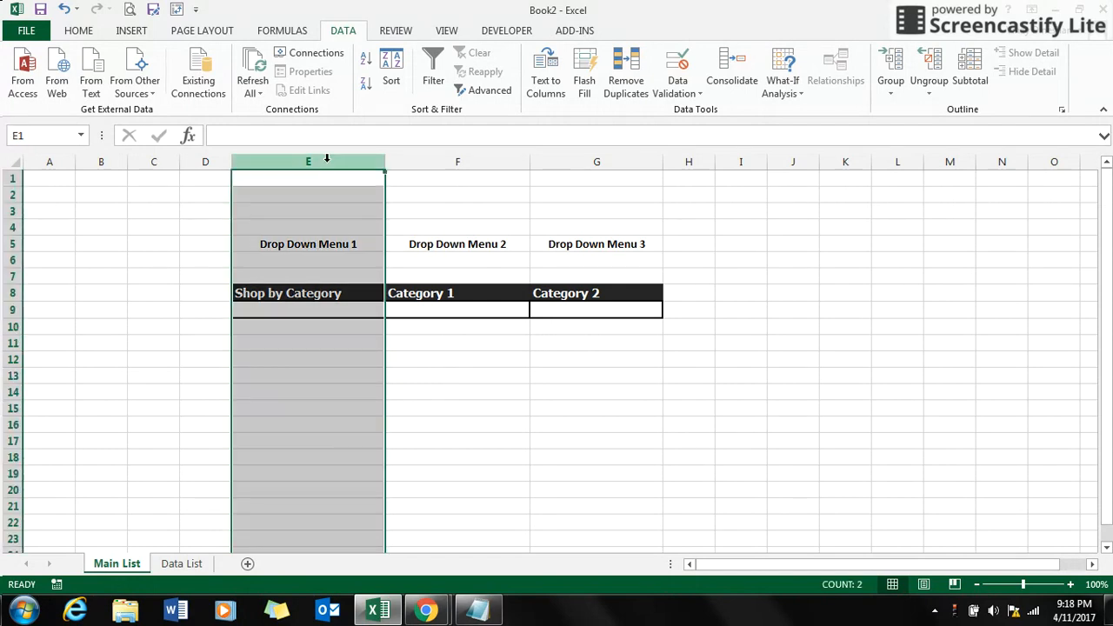
Review the Drop Down Menu columns, switch to the Data List sheet and select Shop by Category and Books.
click(457, 162)
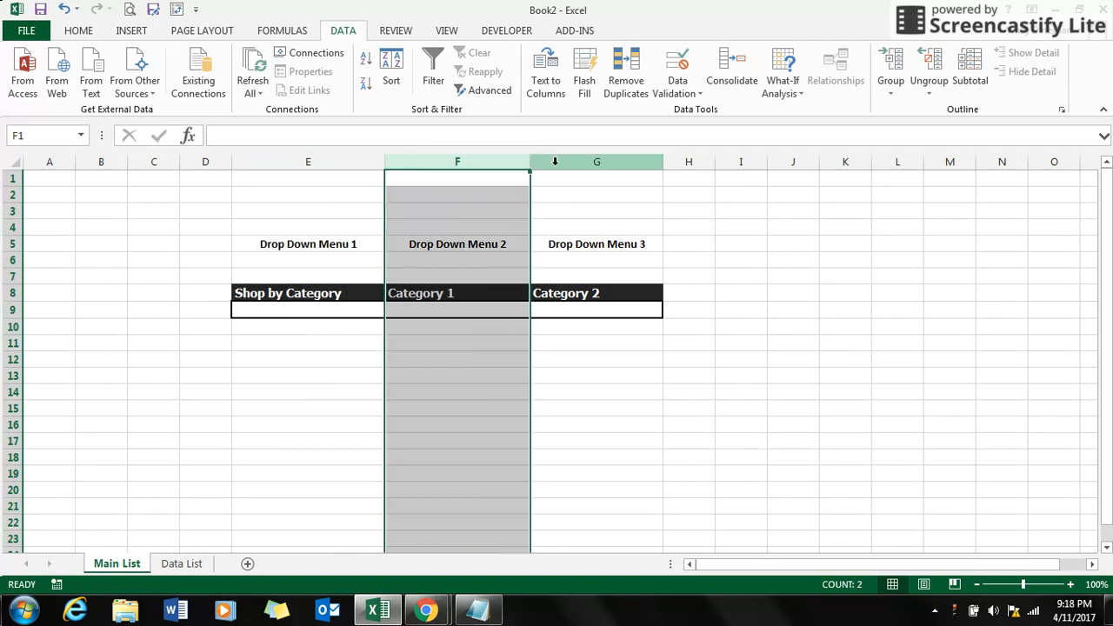
click(597, 162)
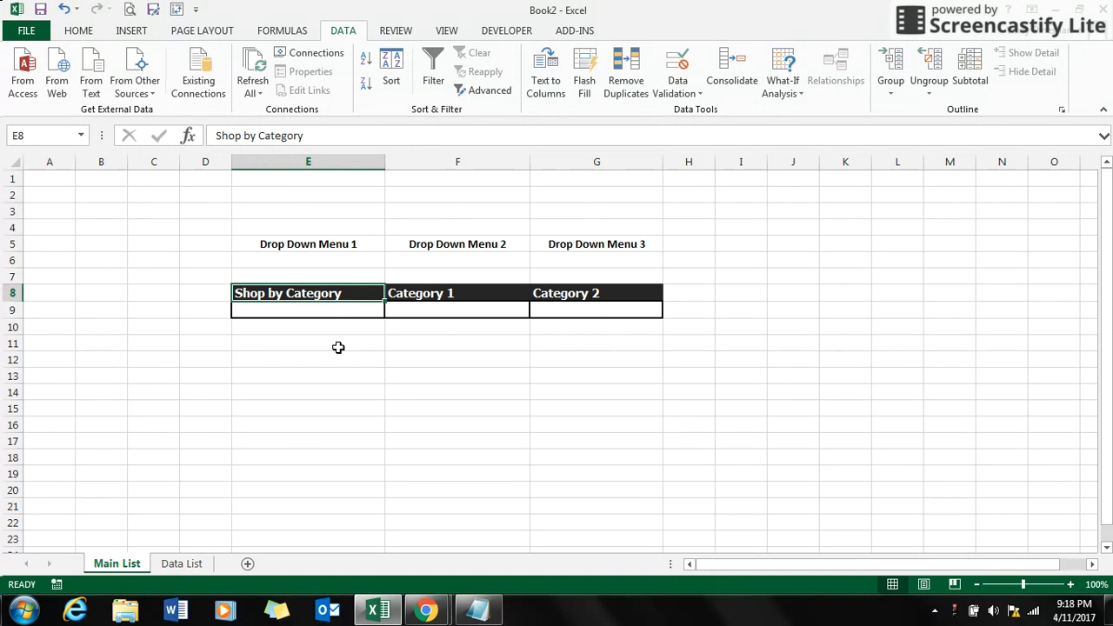
mouse_move(179, 457)
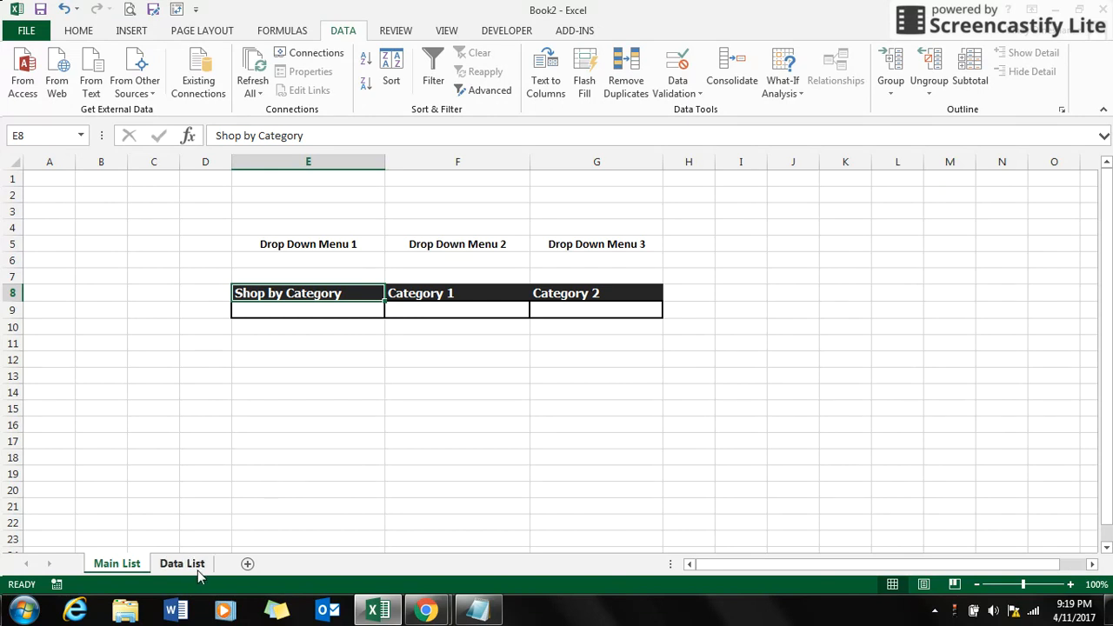
click(181, 563)
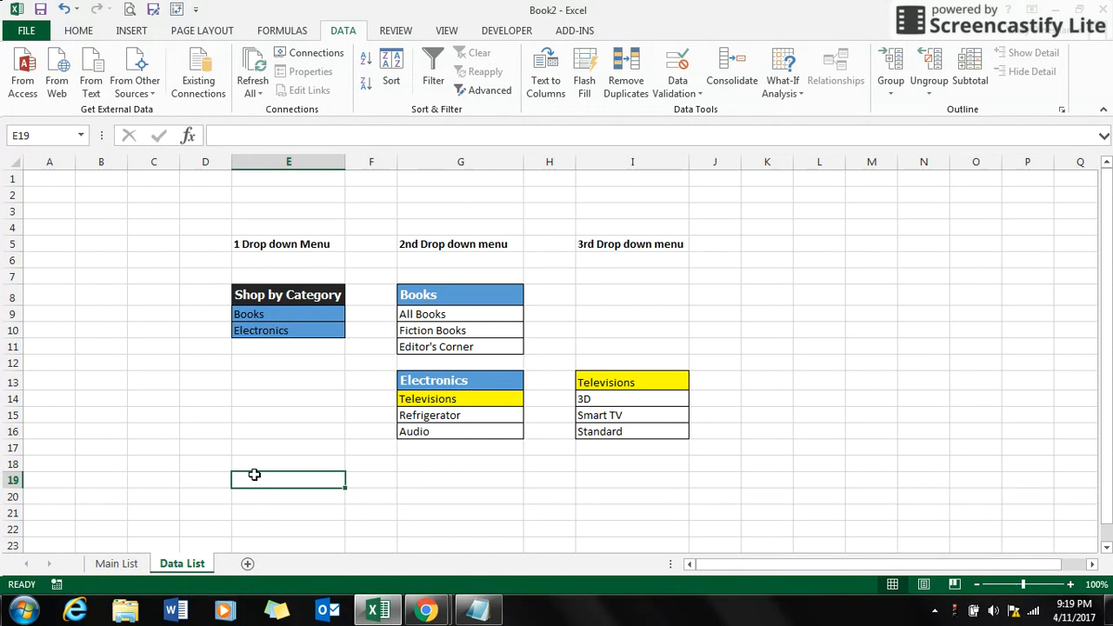
mouse_move(300, 313)
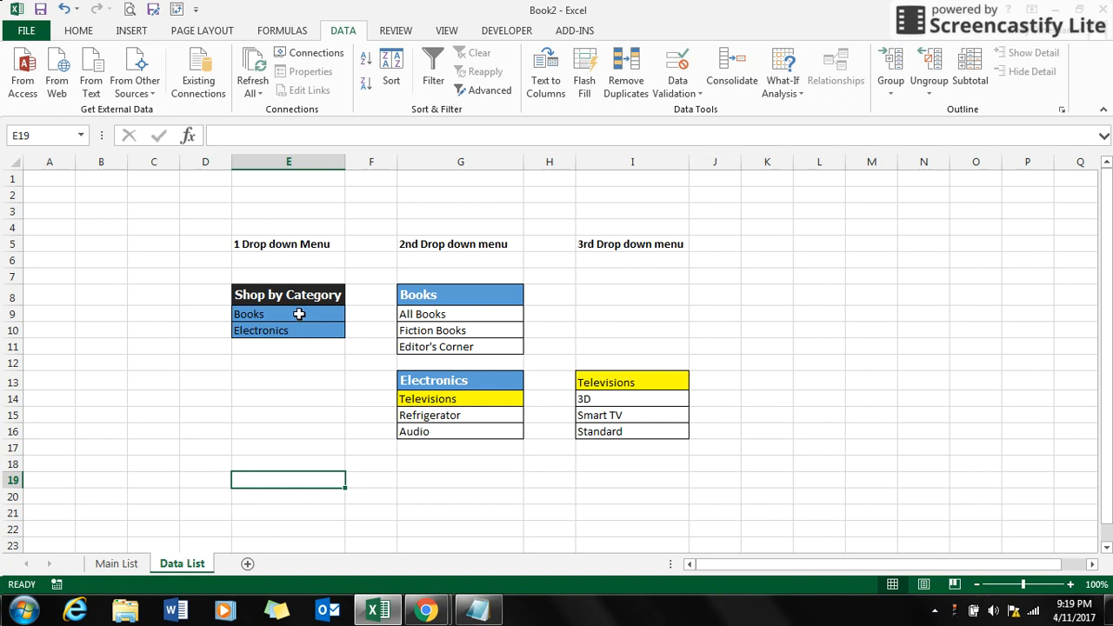
click(289, 294)
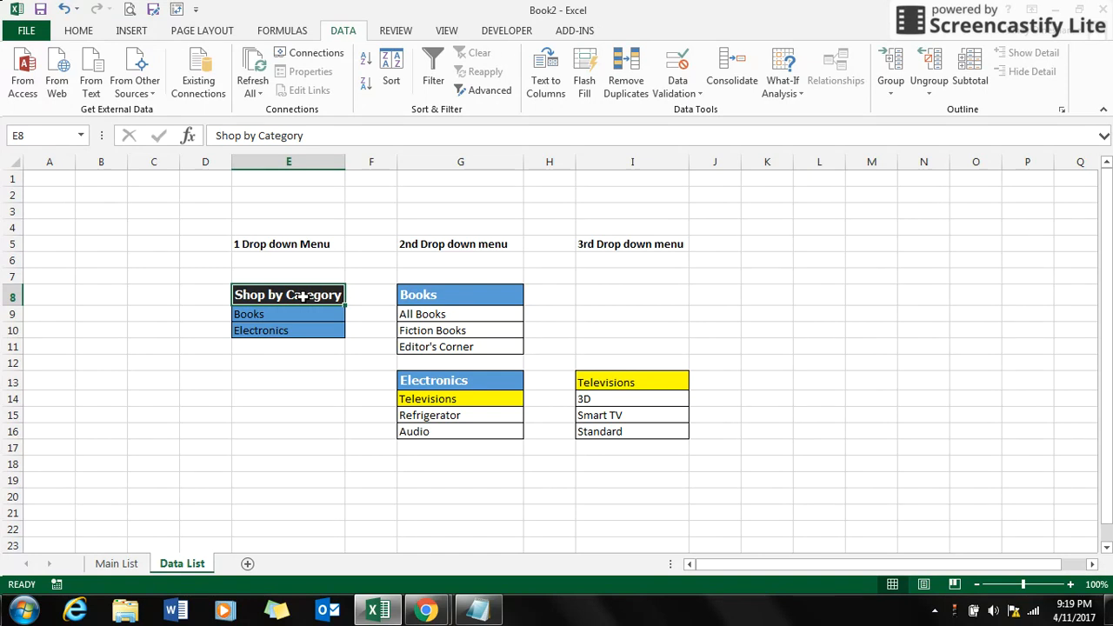
mouse_move(289, 313)
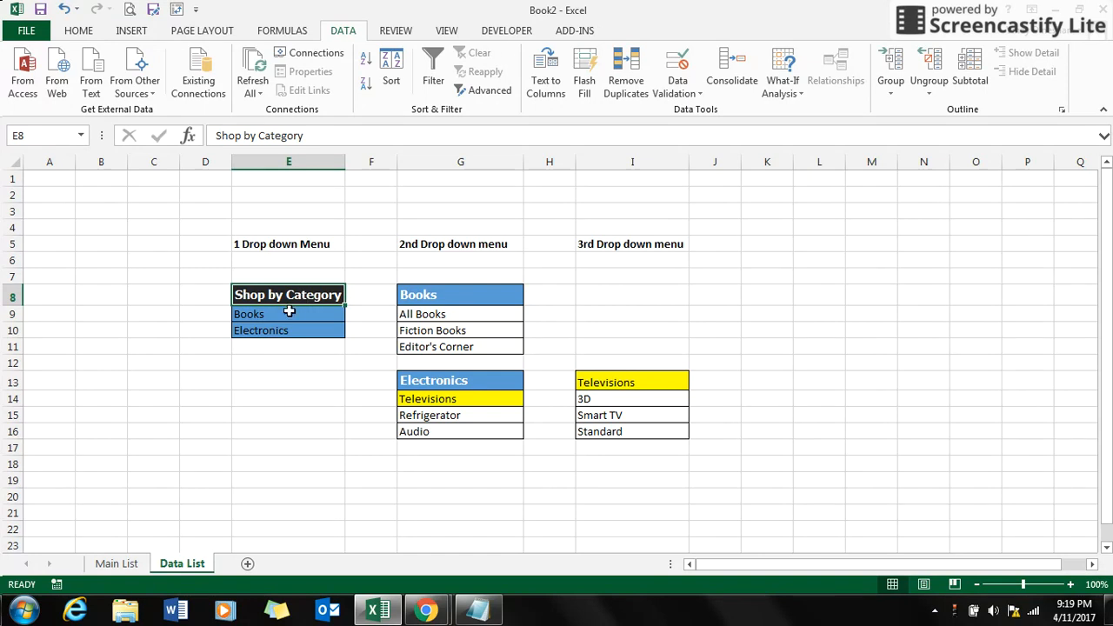
click(289, 314)
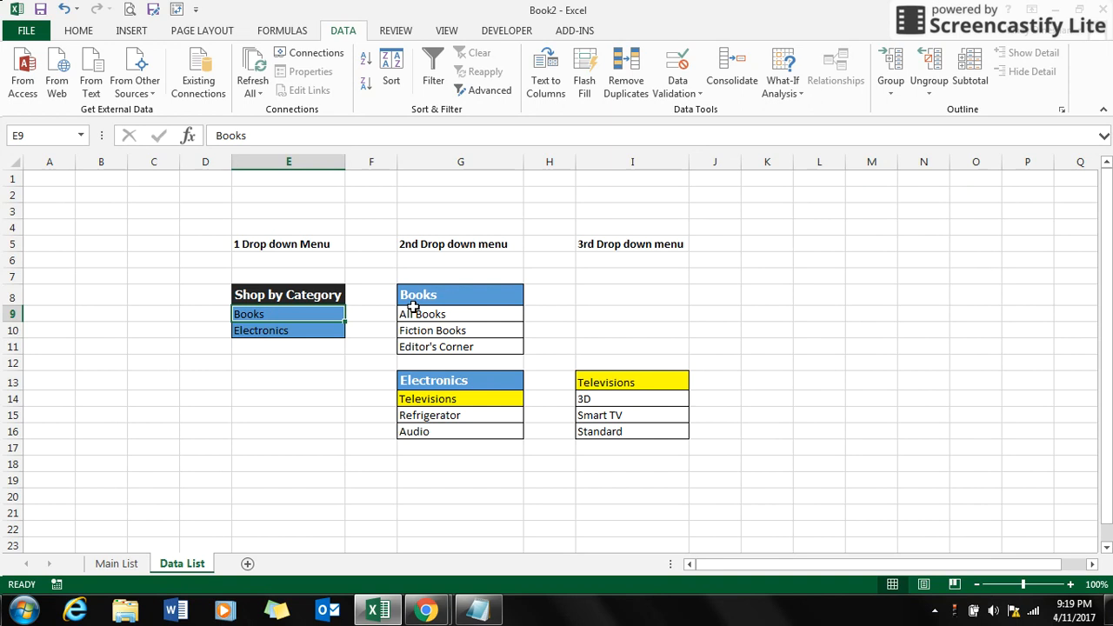
Step through the list items: All Books, Fiction Books, Editor's Corner, Refrigerator, Televisions, 3D and Standard.
click(421, 314)
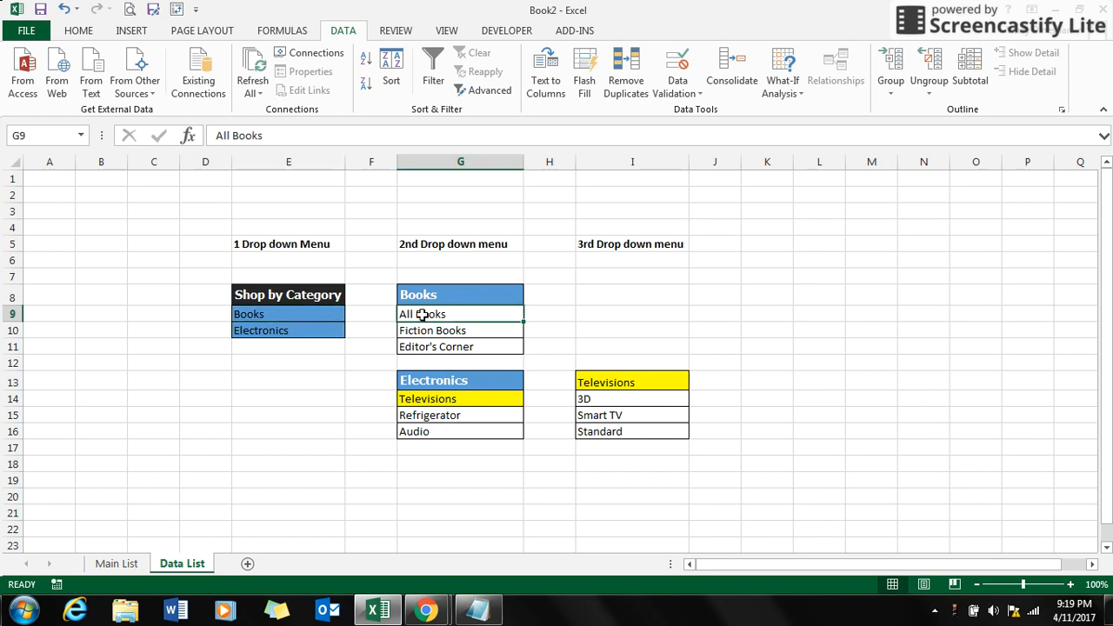
click(459, 331)
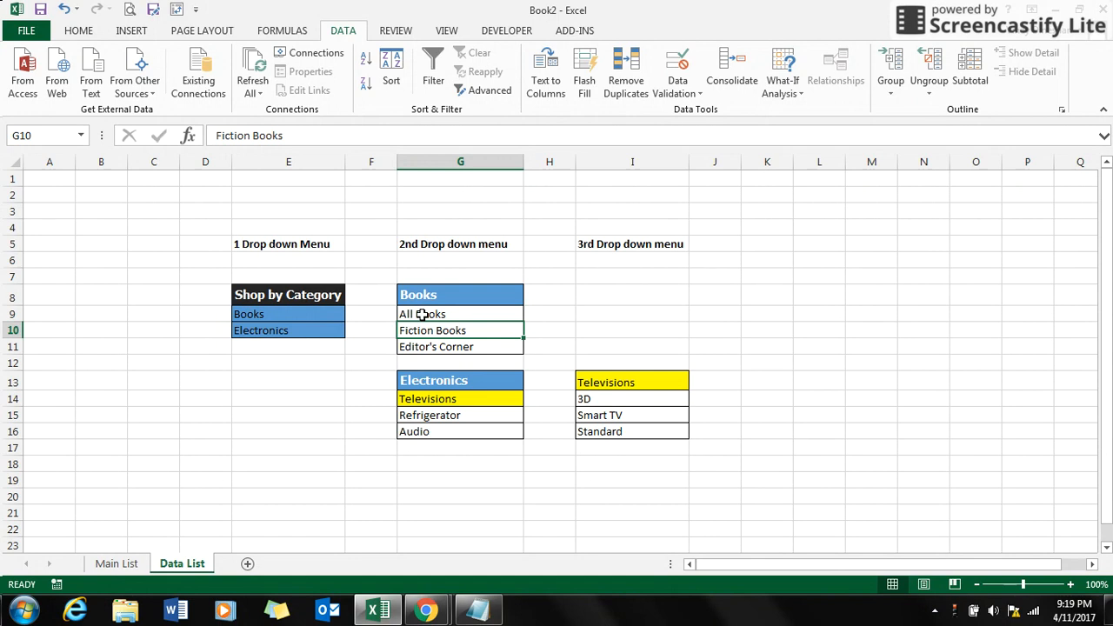
click(435, 347)
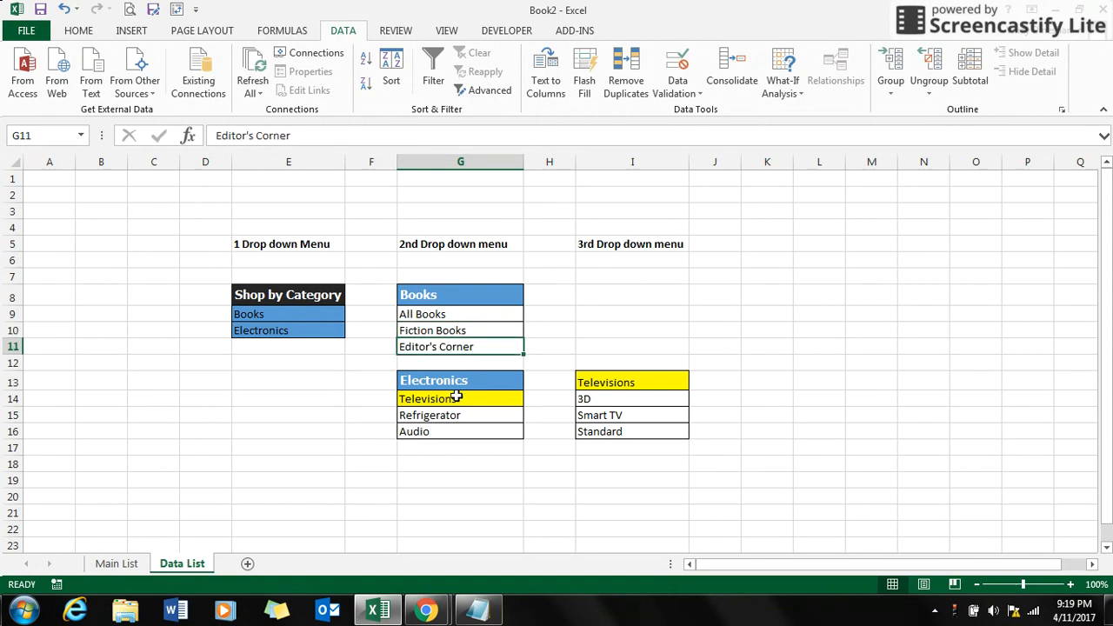
click(447, 398)
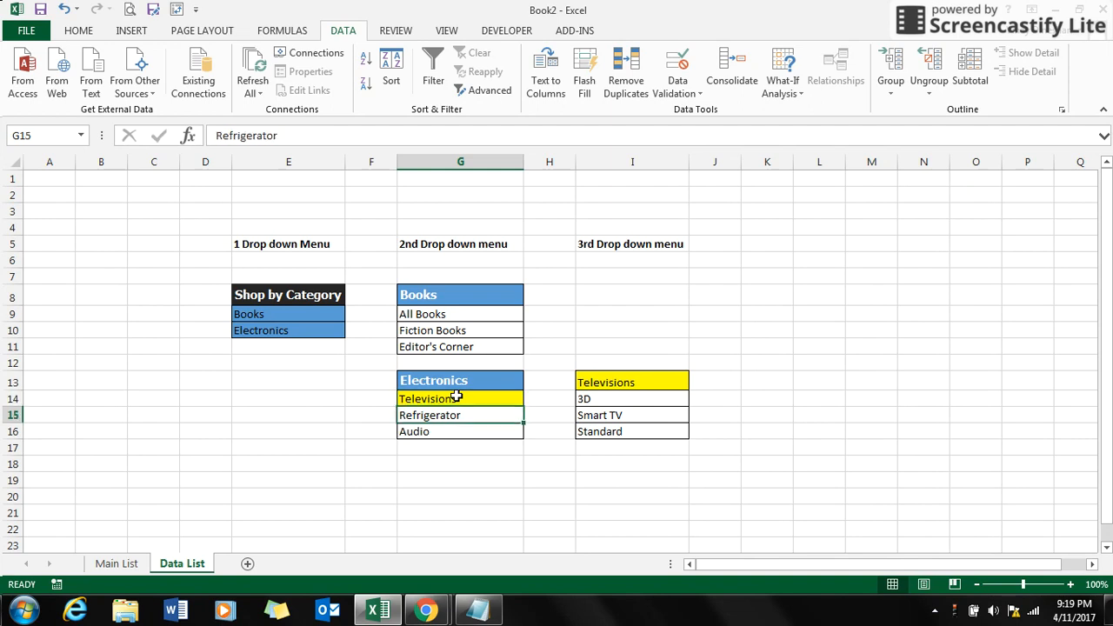
click(452, 398)
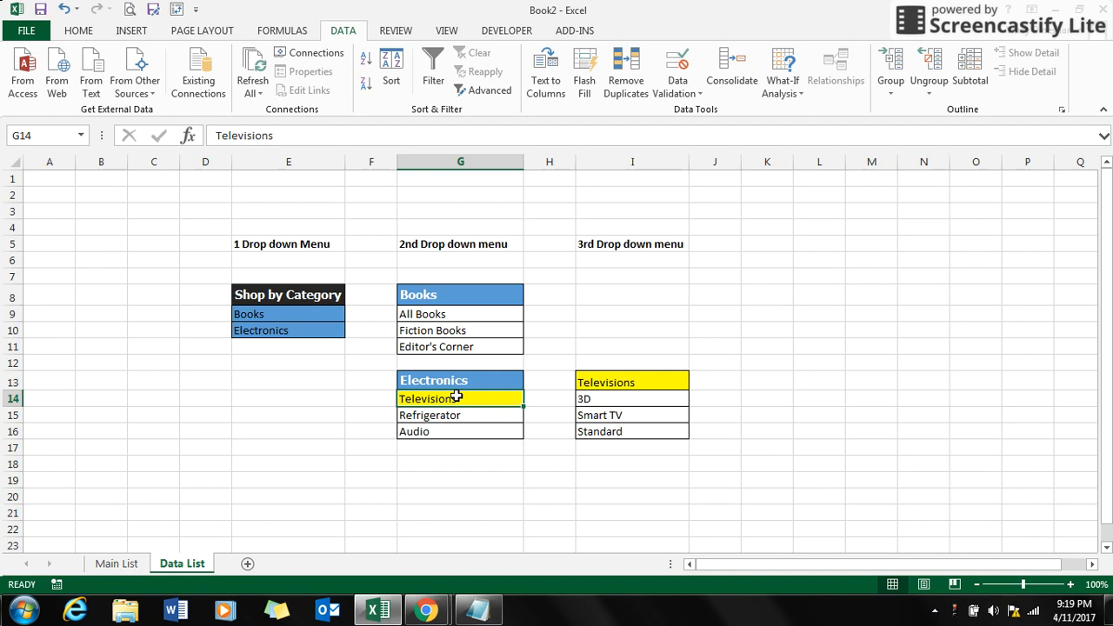
mouse_move(541, 375)
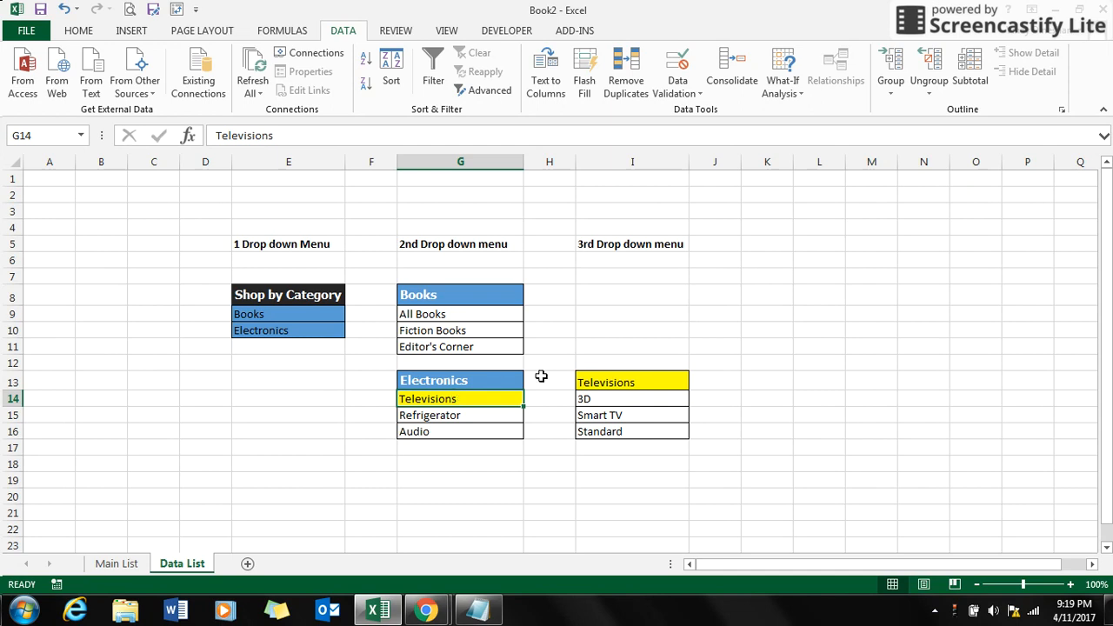
click(605, 398)
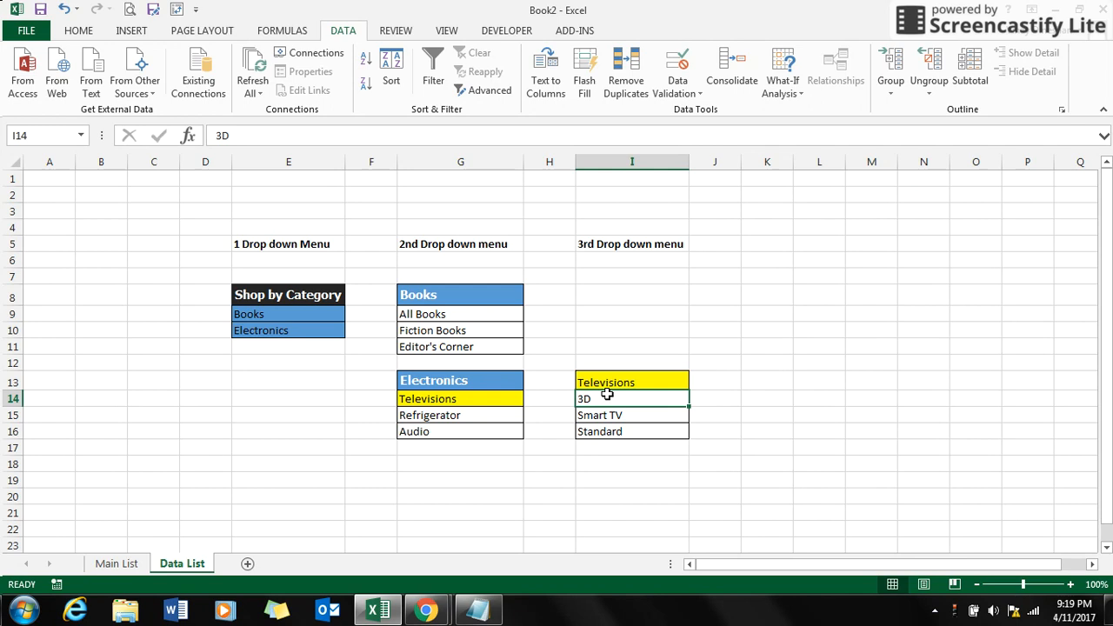
click(616, 414)
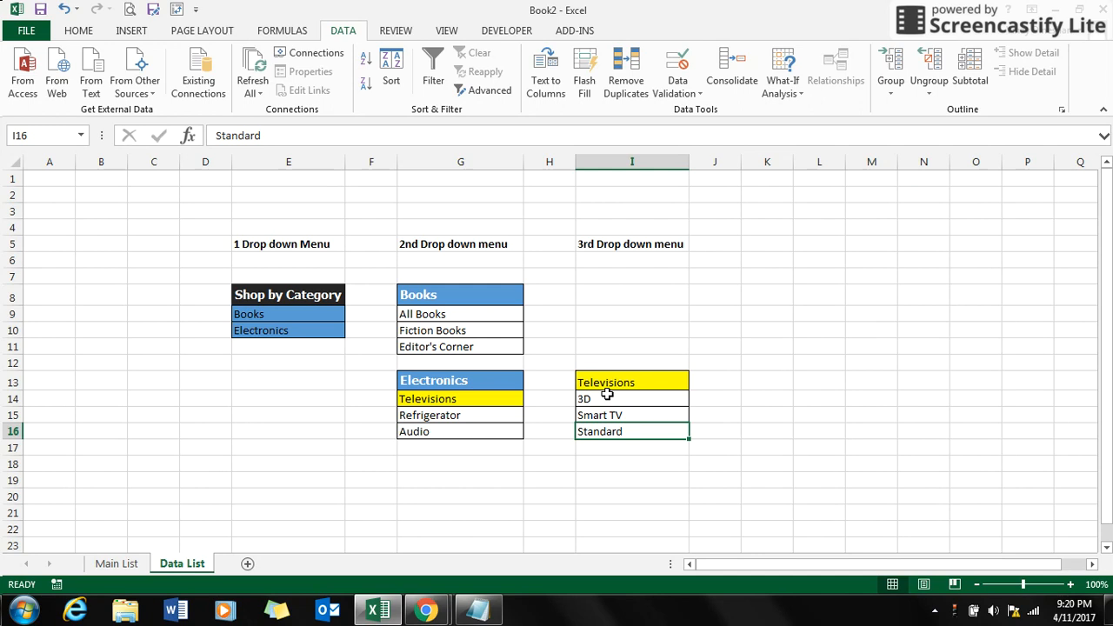
mouse_move(299, 313)
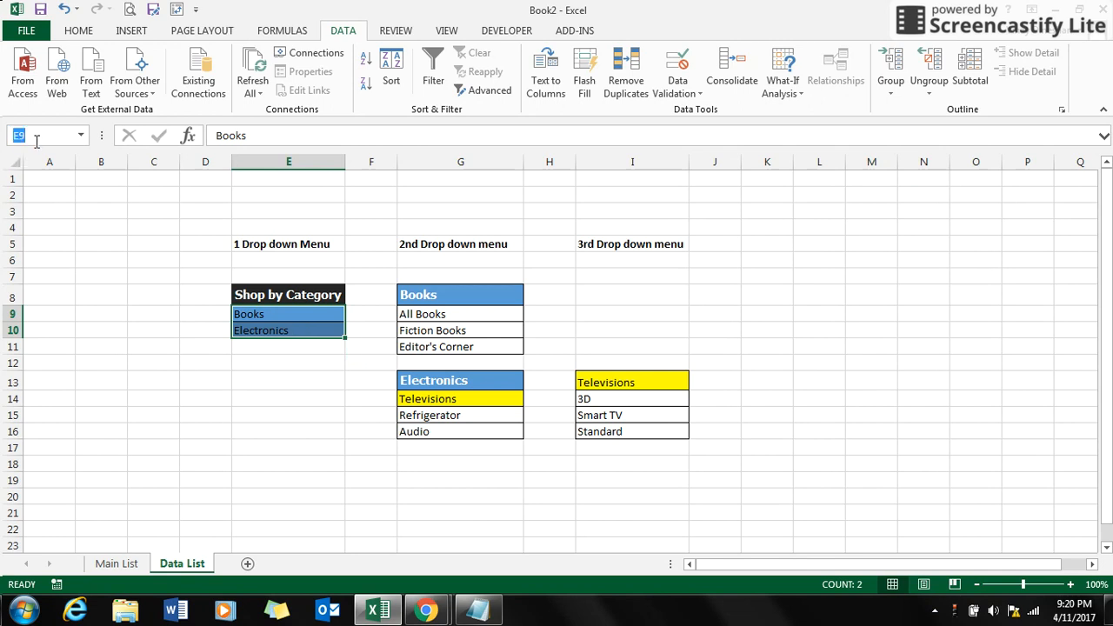
Name the Shops and Televisions ranges, check the Name Box list, and return to the Main List sheet.
text(Shops)
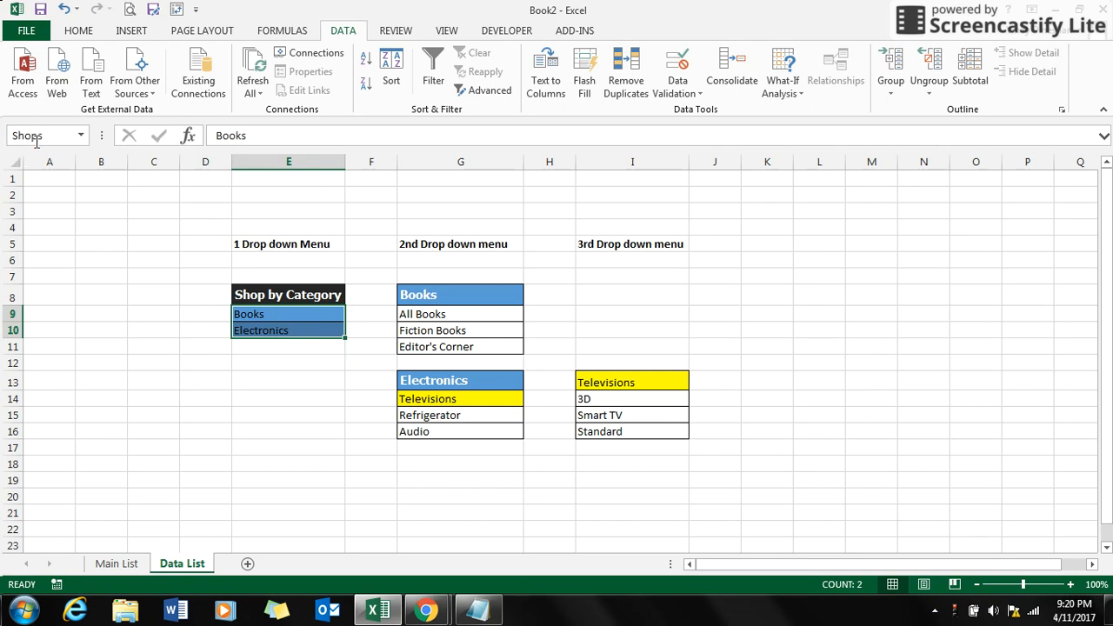
click(153, 210)
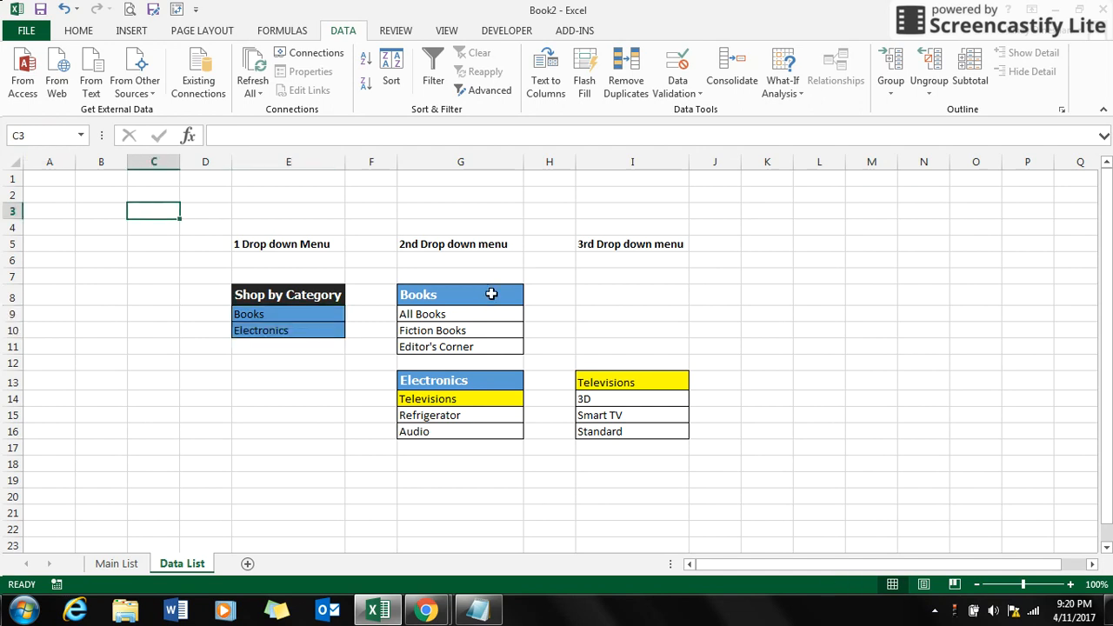
mouse_move(508, 313)
text(Books)
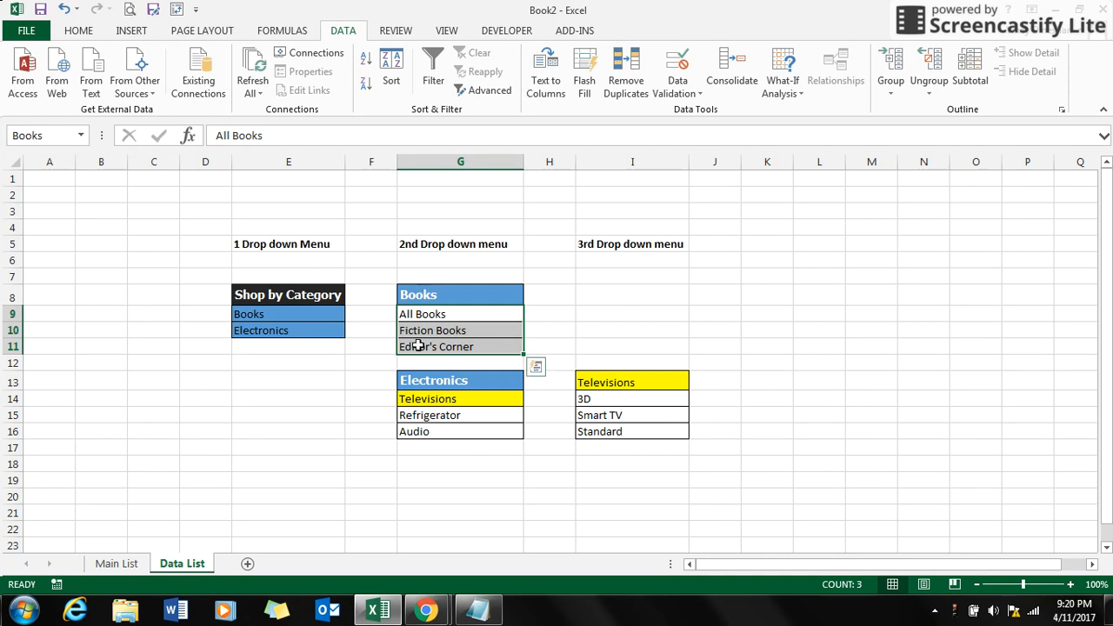
mouse_move(438, 397)
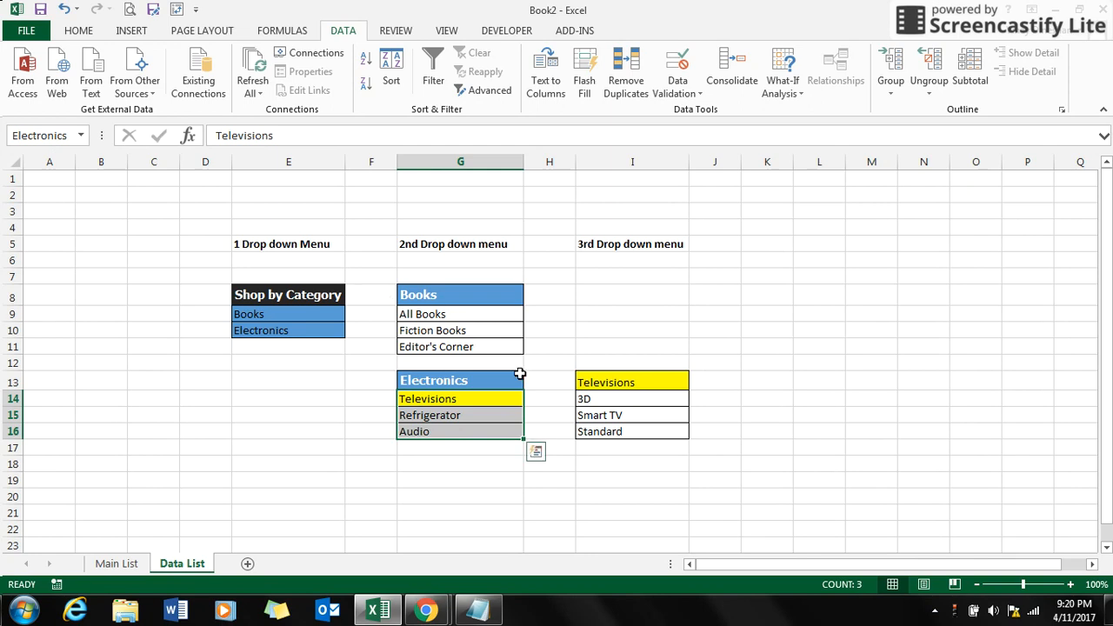
mouse_move(620, 389)
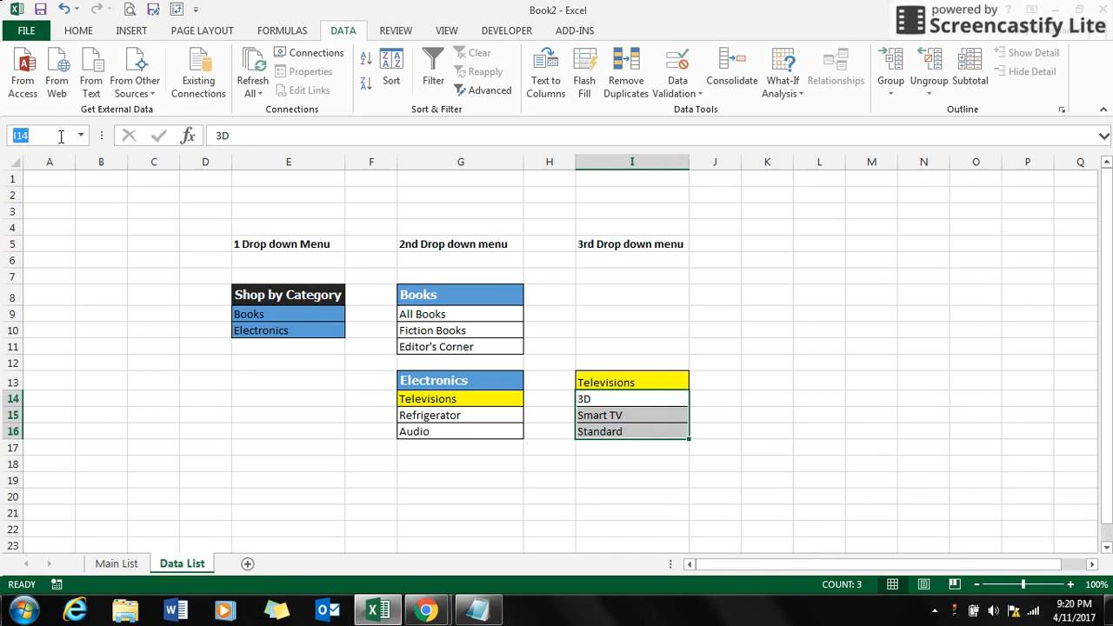
text(Televisions)
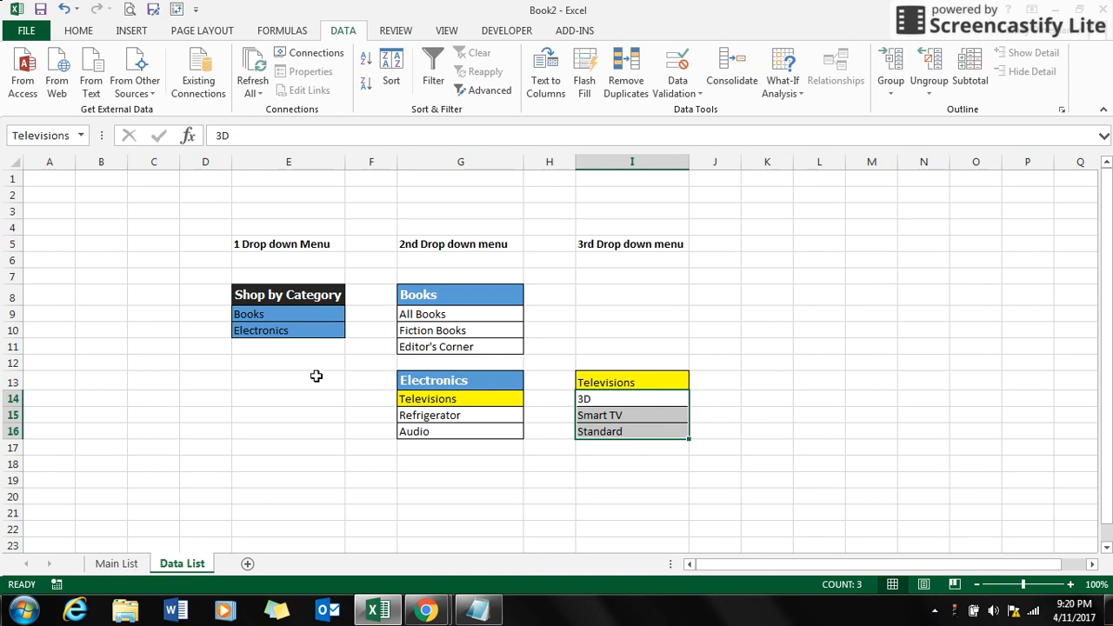
click(80, 135)
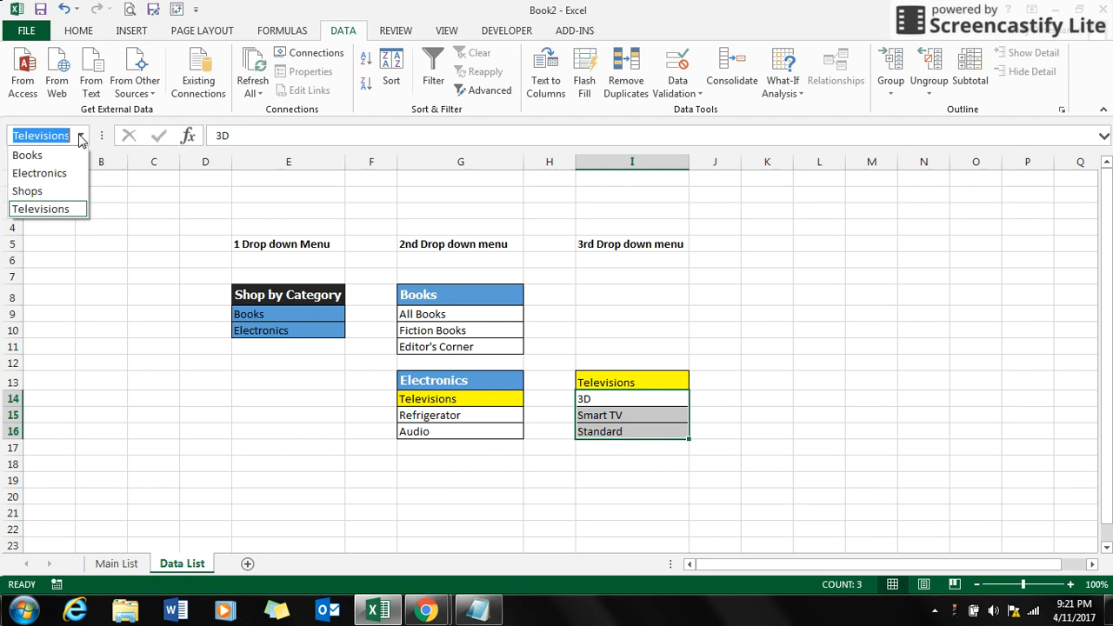
click(108, 219)
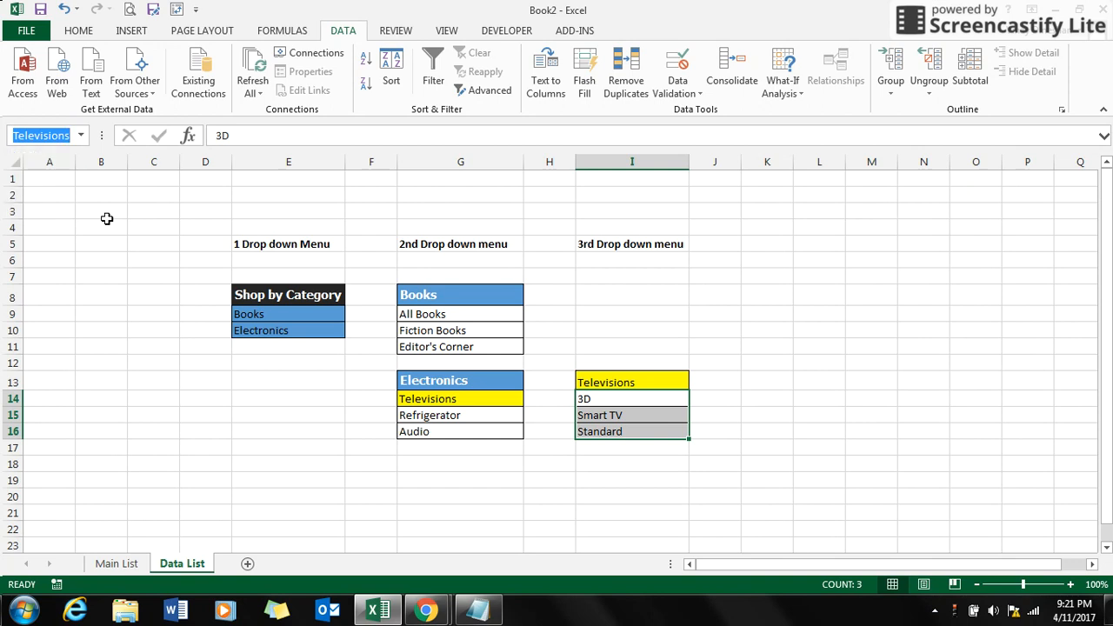
click(118, 563)
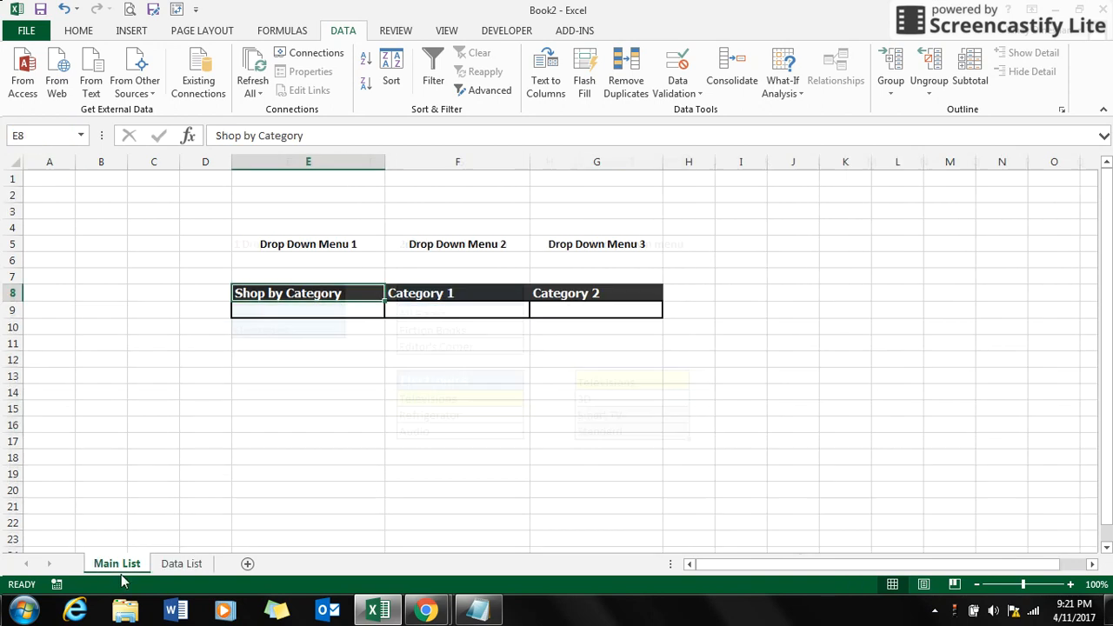
Bring up the Data Validation dialog for cell E9 under Shop by Category.
click(331, 310)
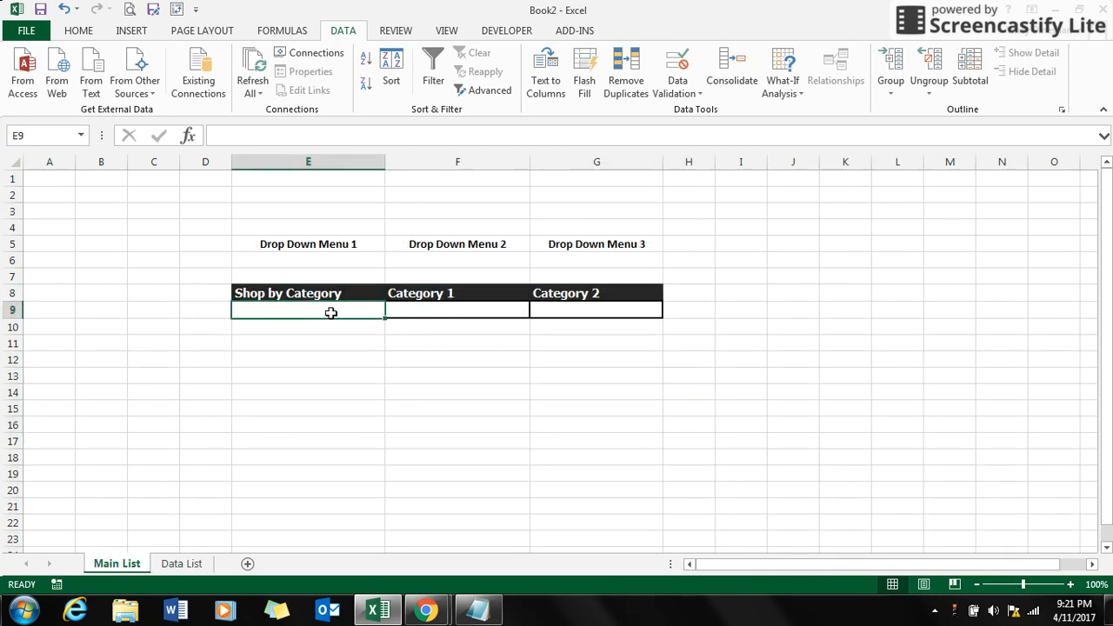
mouse_move(548, 143)
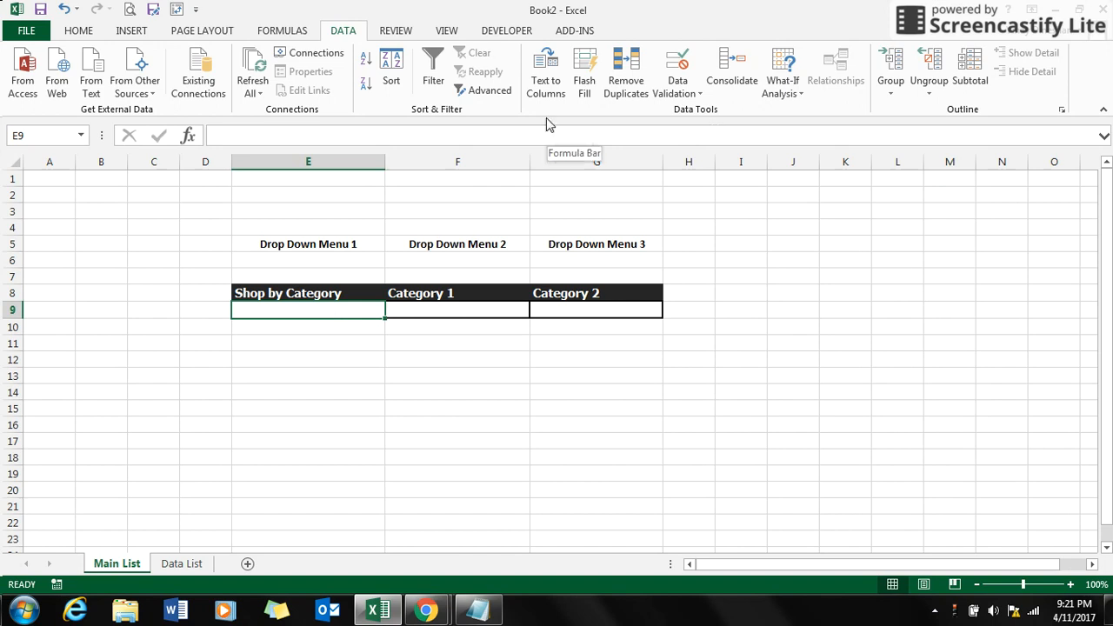
mouse_move(352, 42)
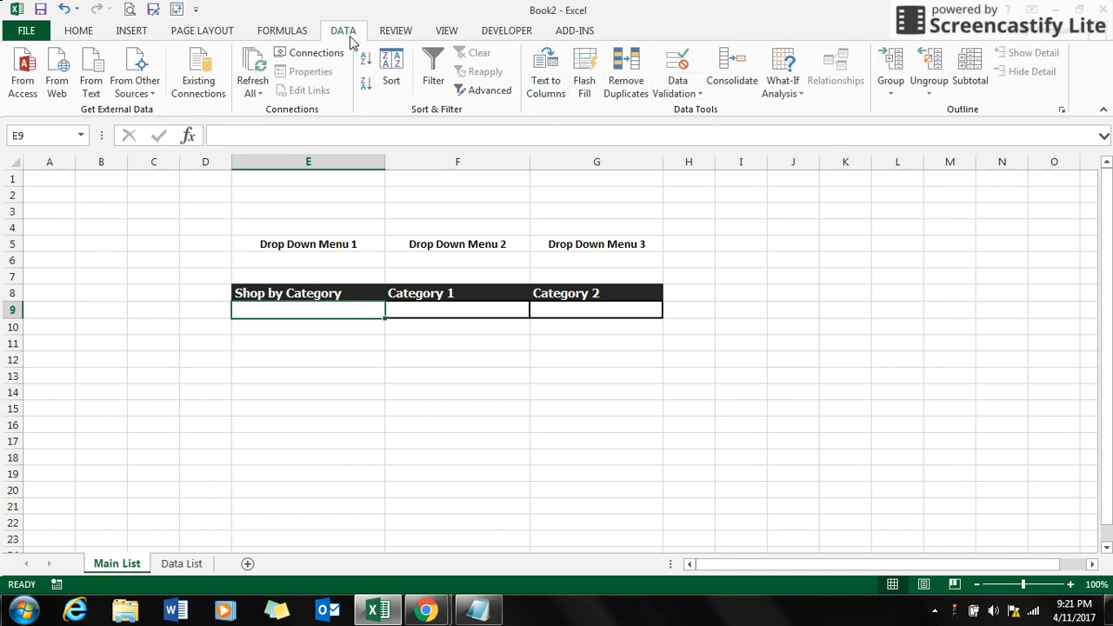
mouse_move(679, 71)
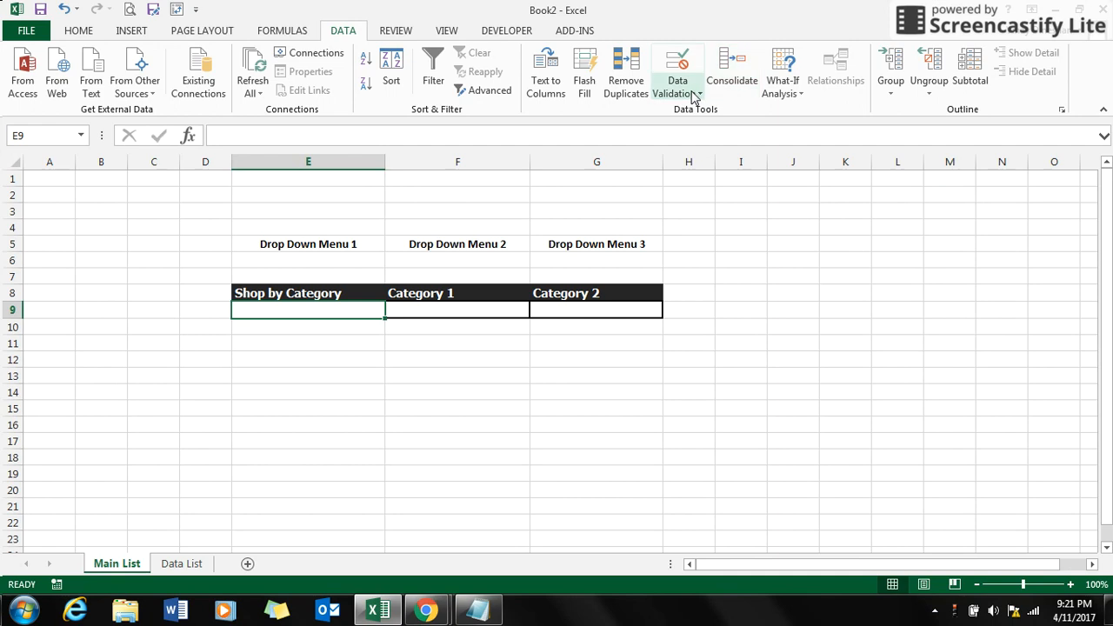
click(675, 70)
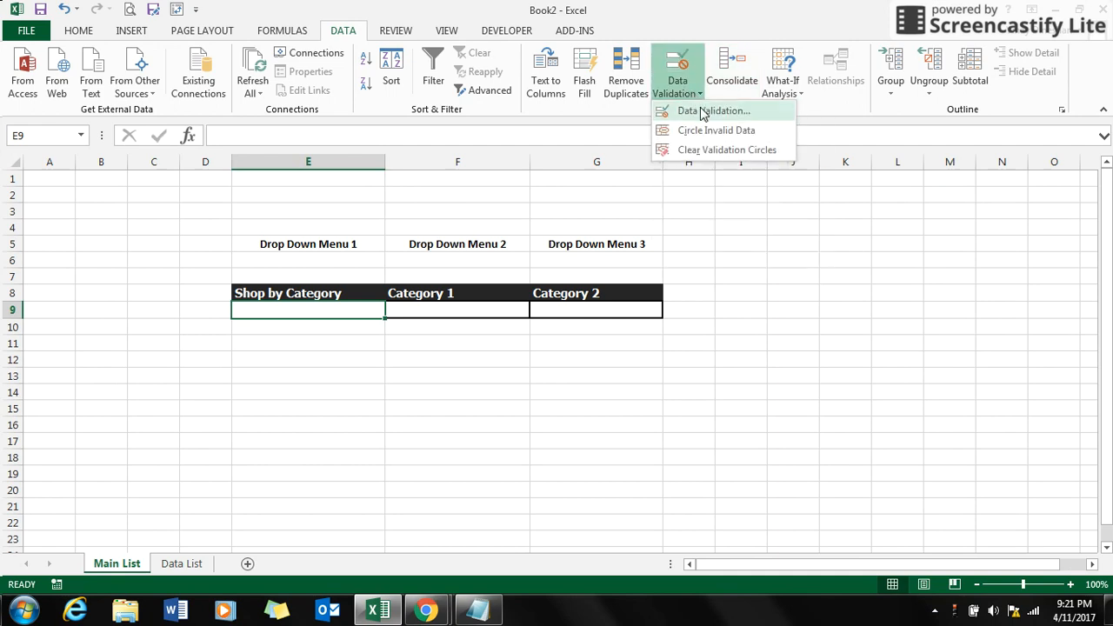
click(708, 112)
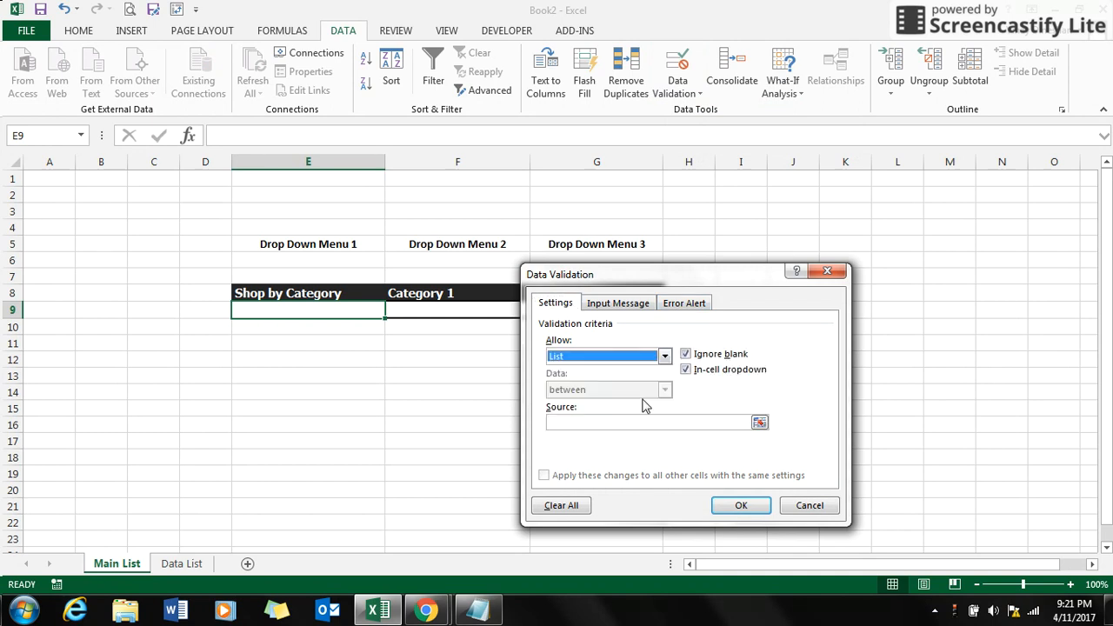
Set E9's list source to the Shops named range and try the resulting Books/Electronics drop-down.
click(647, 422)
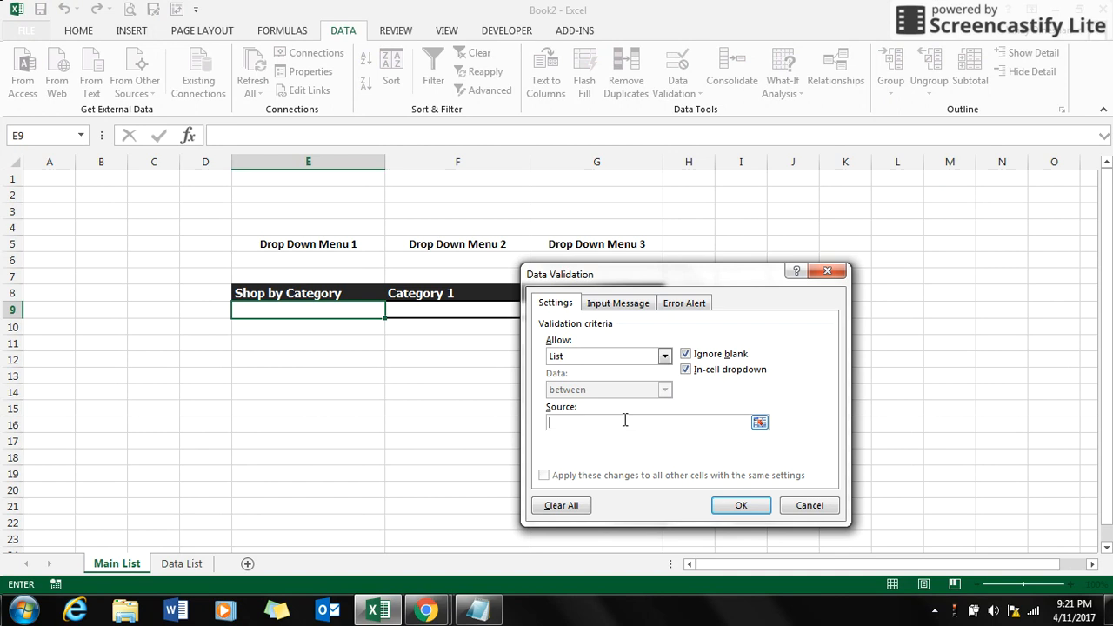
text(=)
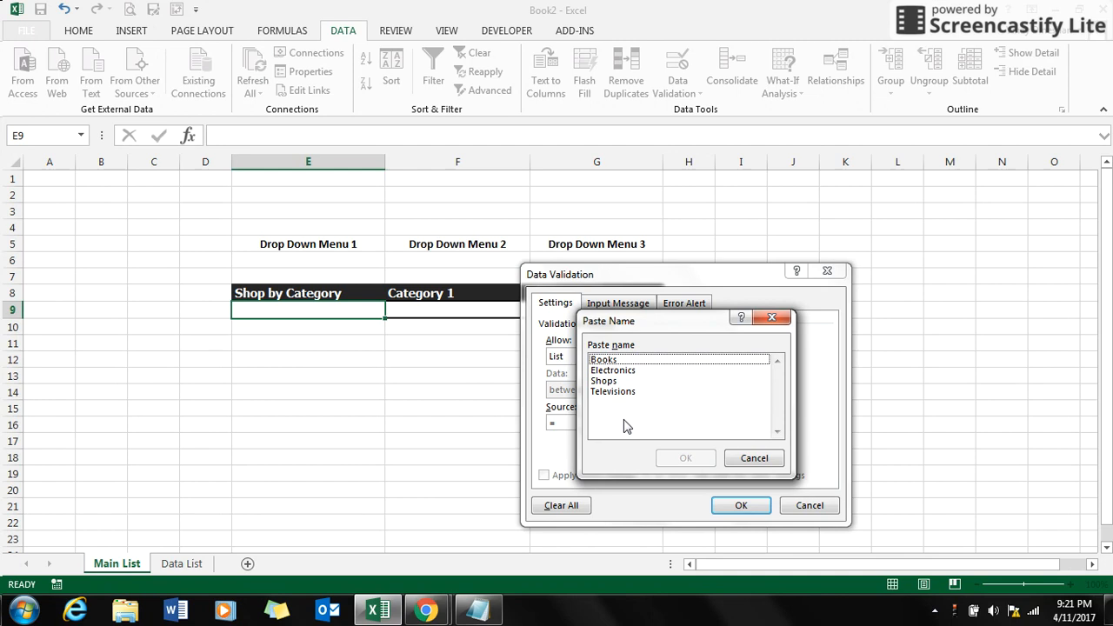
mouse_move(613, 390)
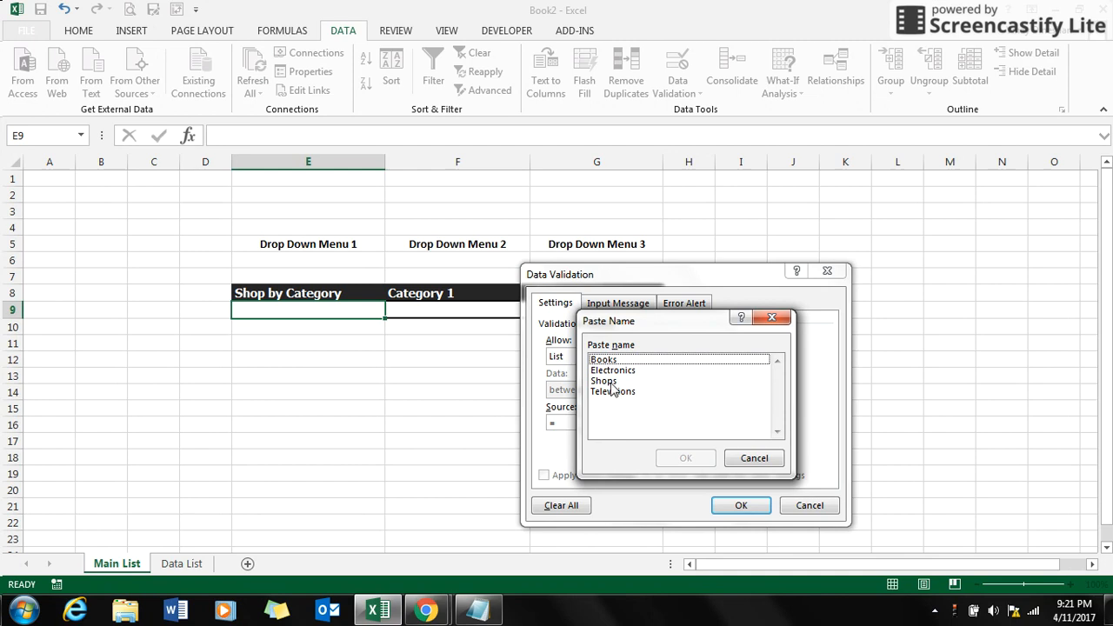
click(605, 379)
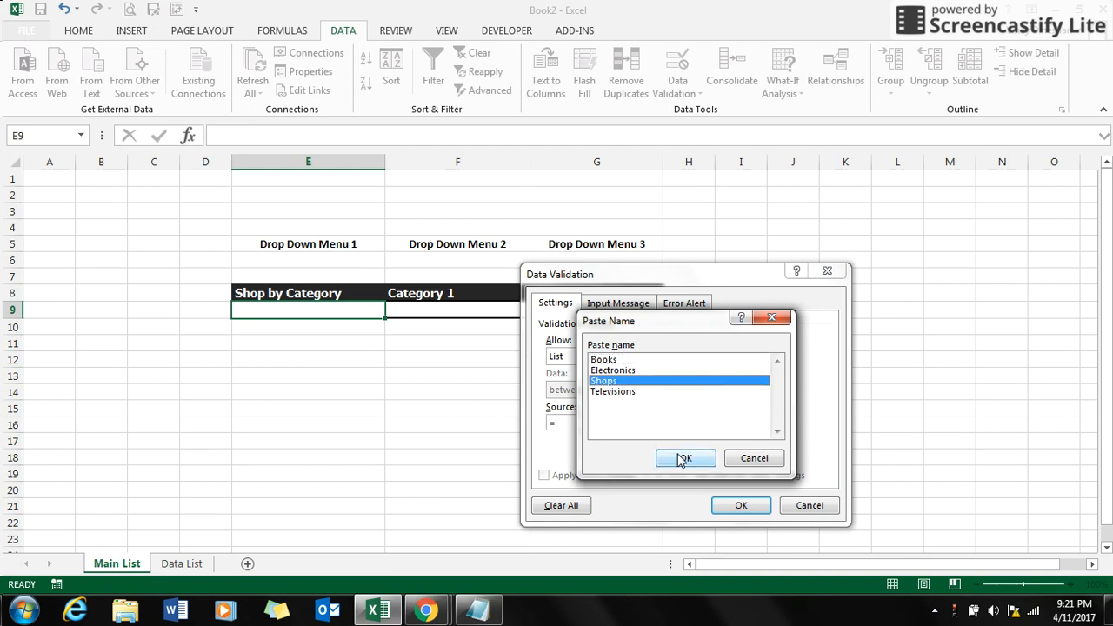
click(686, 460)
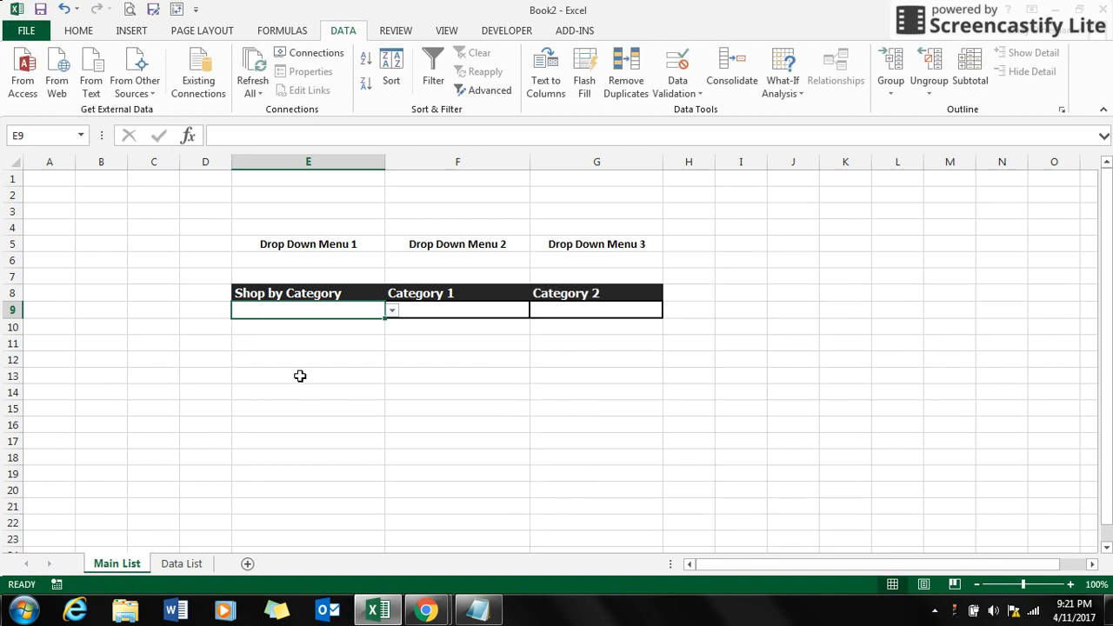
click(392, 309)
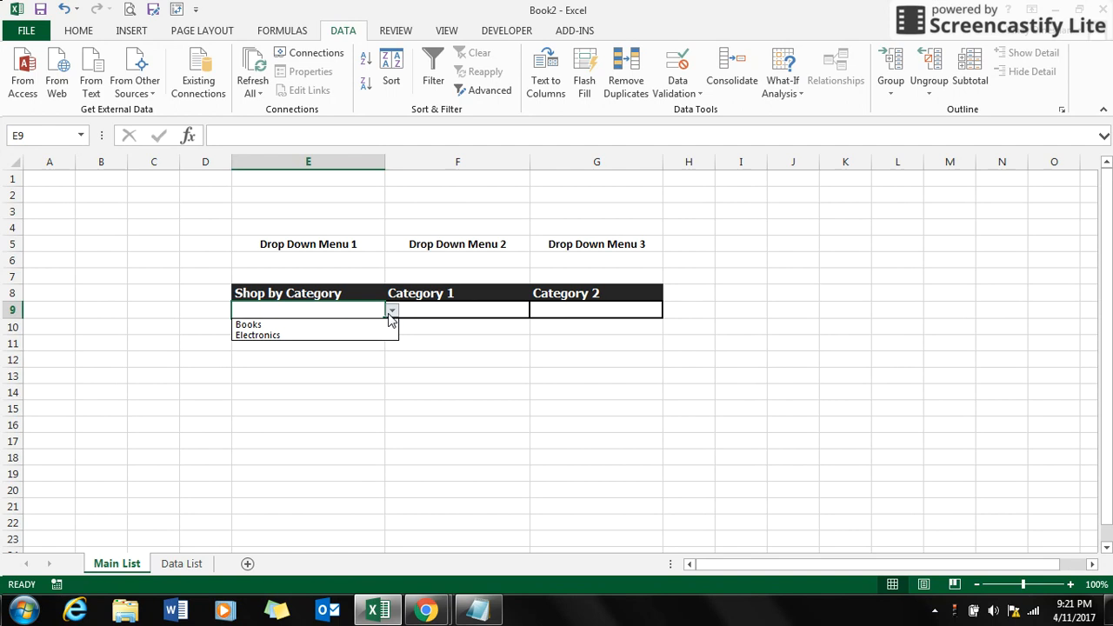
click(390, 309)
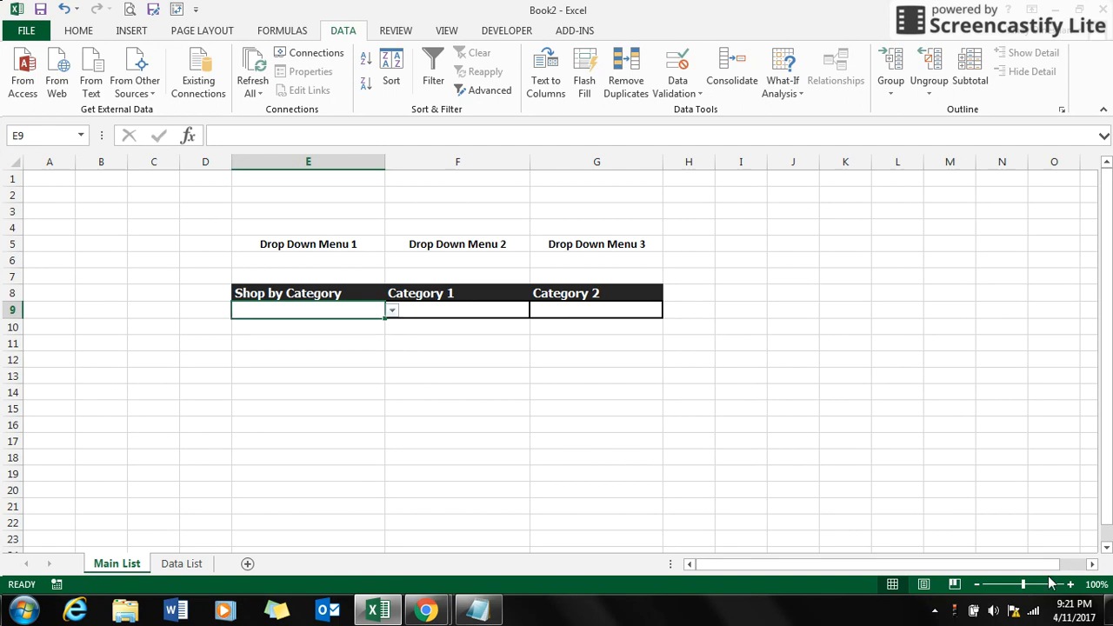
Zoom in and, with Books chosen in E9, select the Category 1 cell F9.
click(1048, 584)
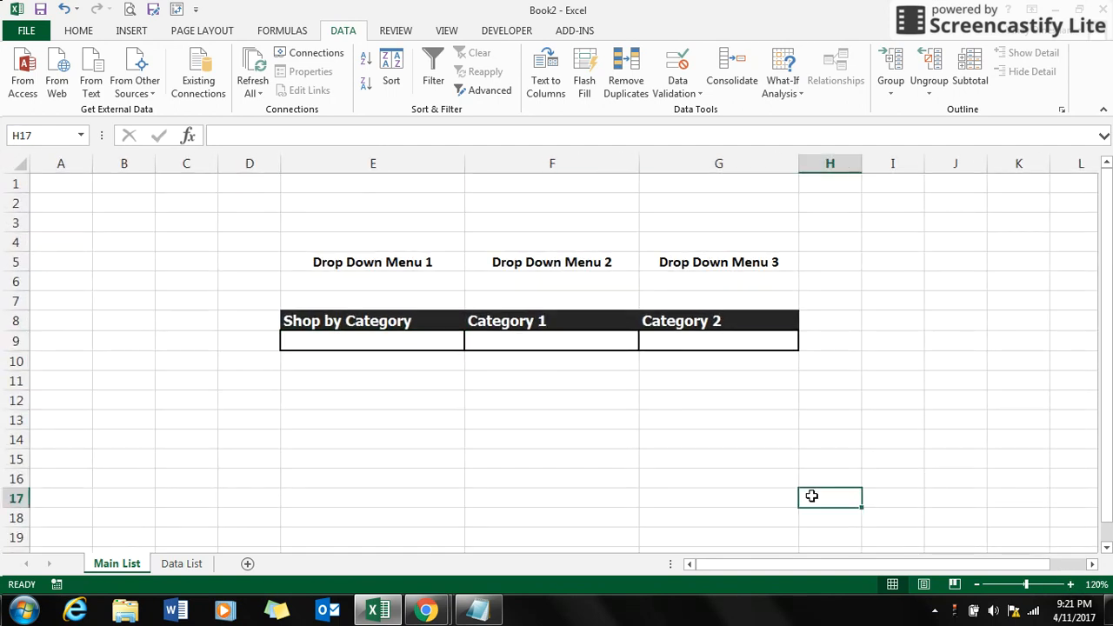
mouse_move(692, 375)
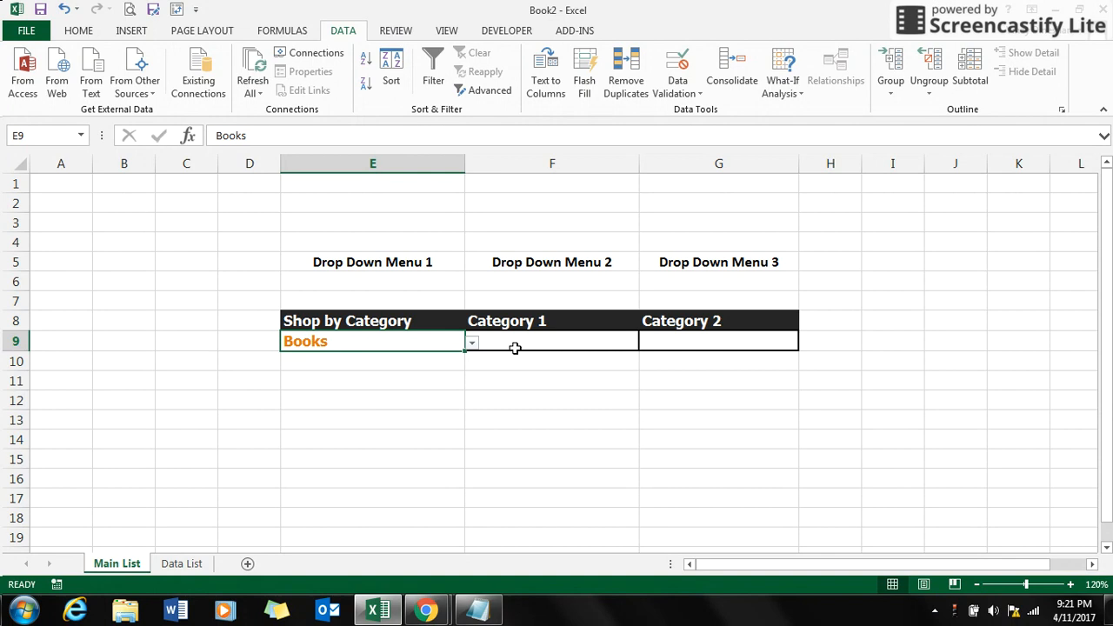
click(520, 342)
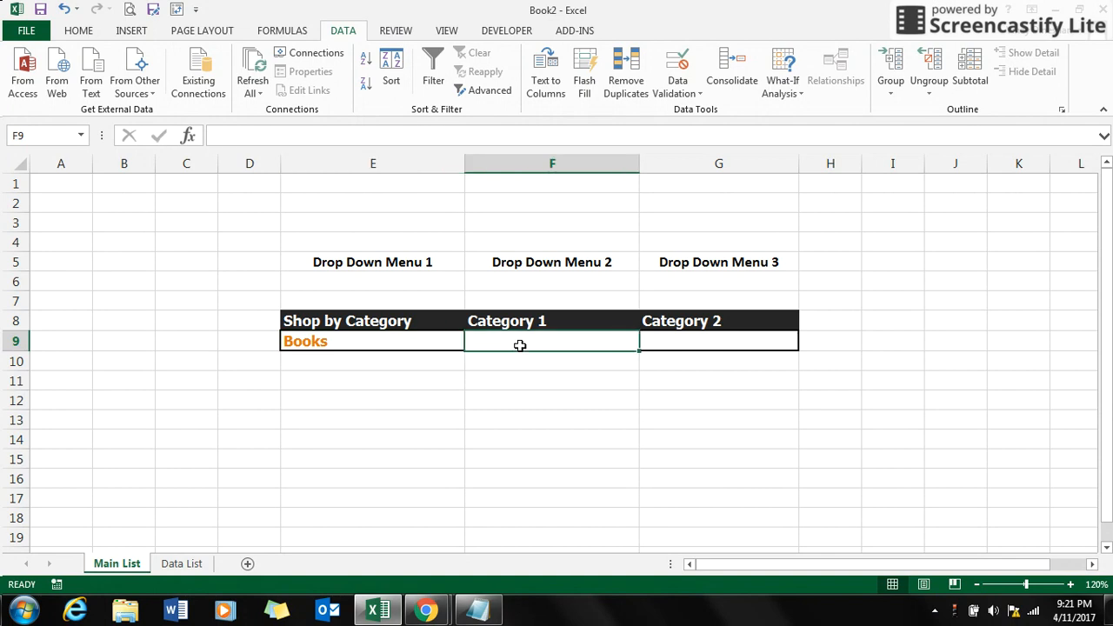
mouse_move(706, 129)
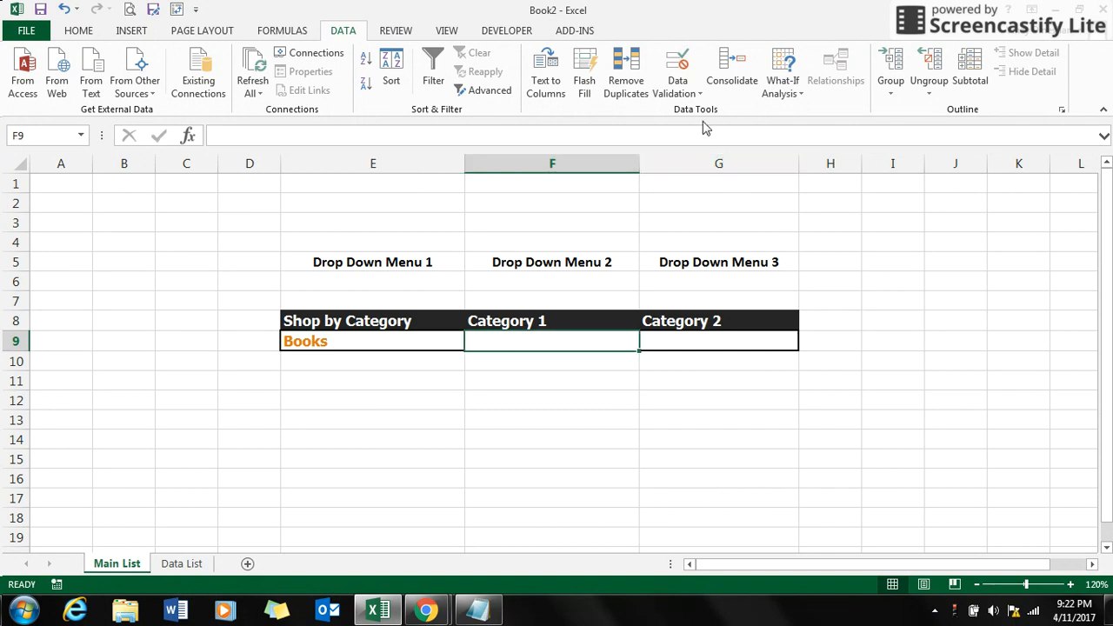
mouse_move(678, 66)
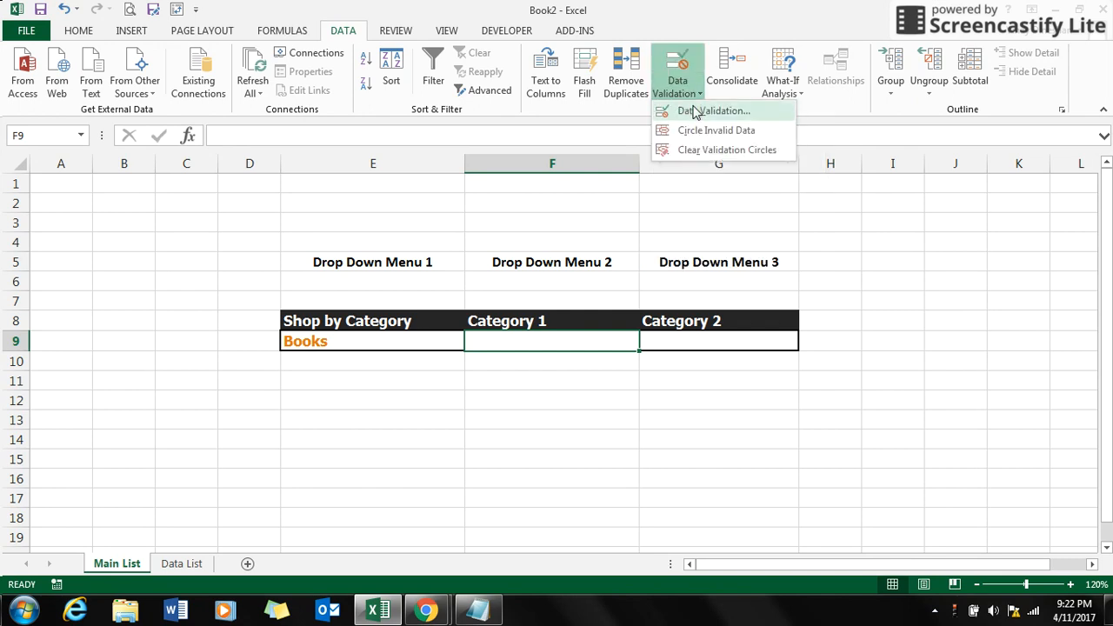
Give F9 list validation sourced by =INDIRECT($E$9) and confirm the rule.
click(700, 112)
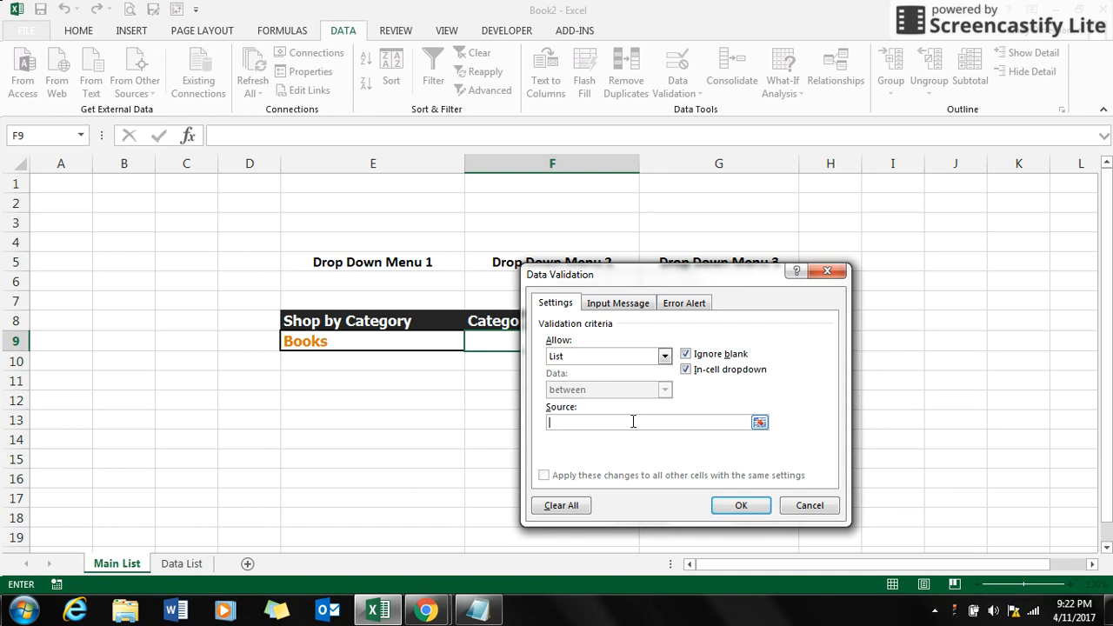
text(=)
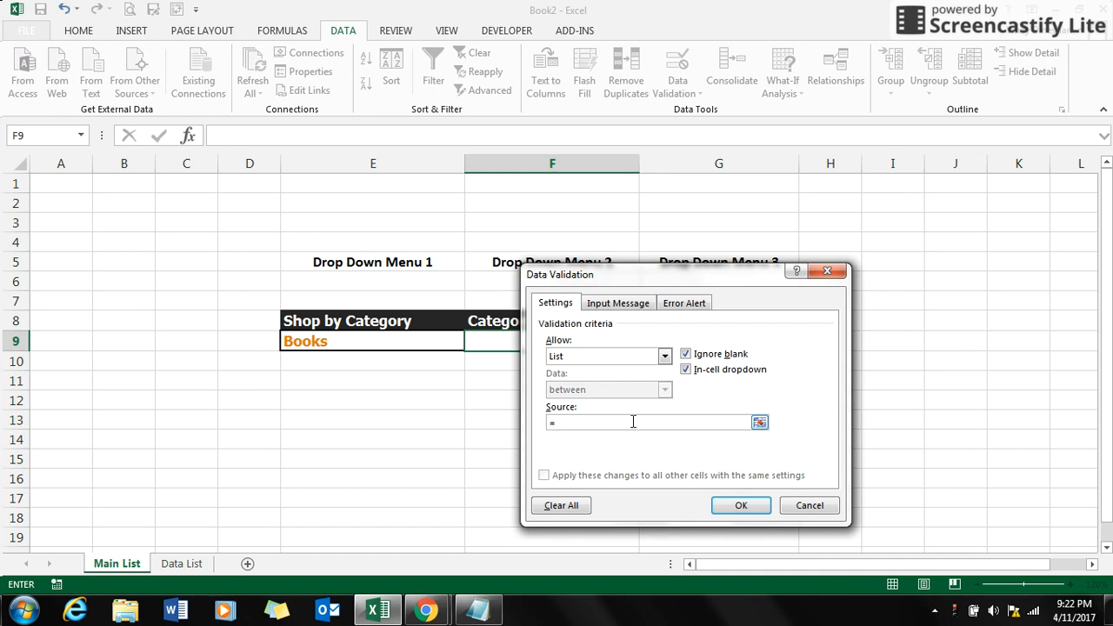
text(indi)
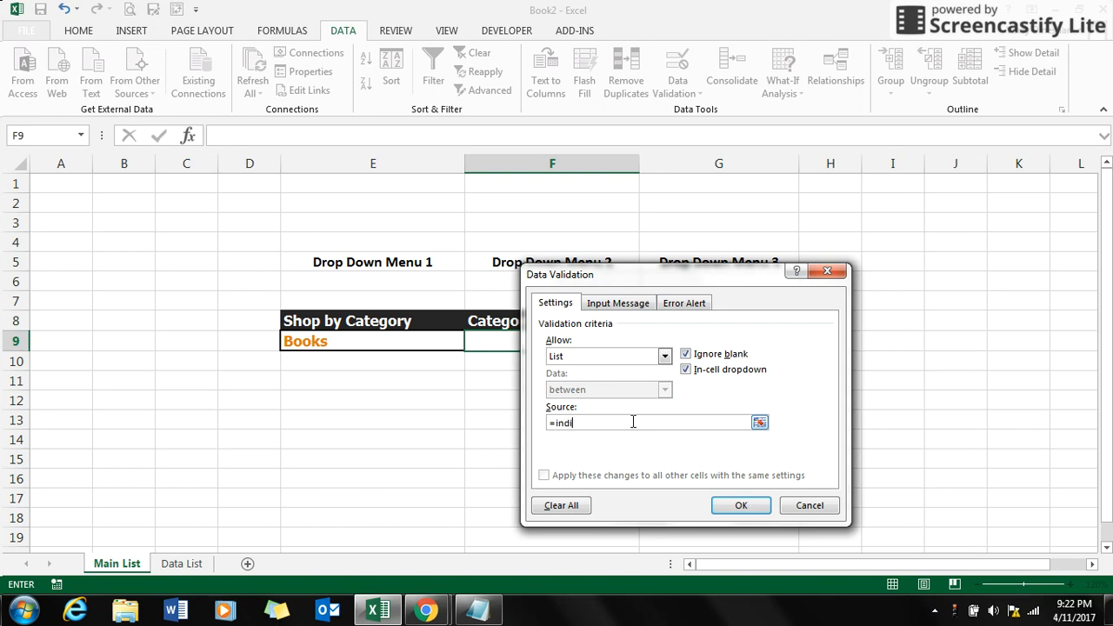
text(rect()
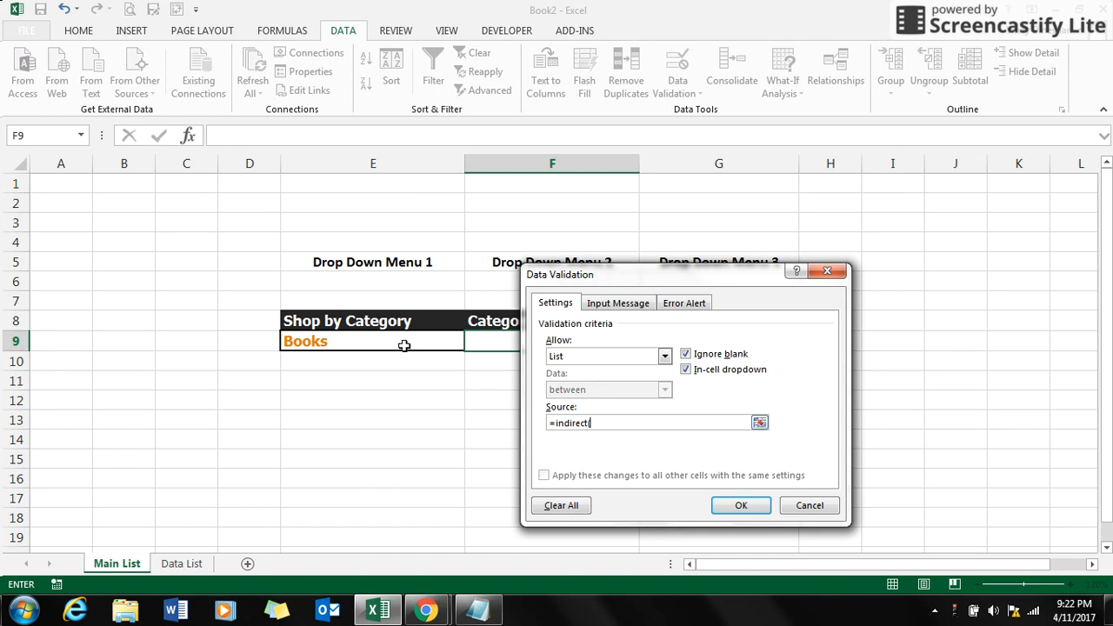
click(372, 341)
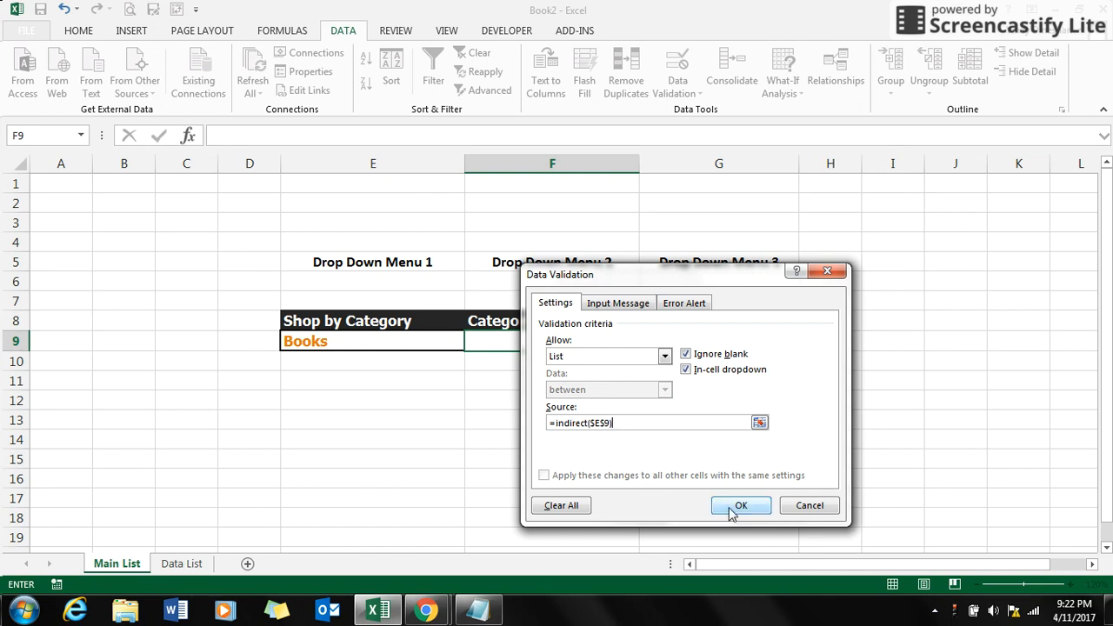
click(741, 504)
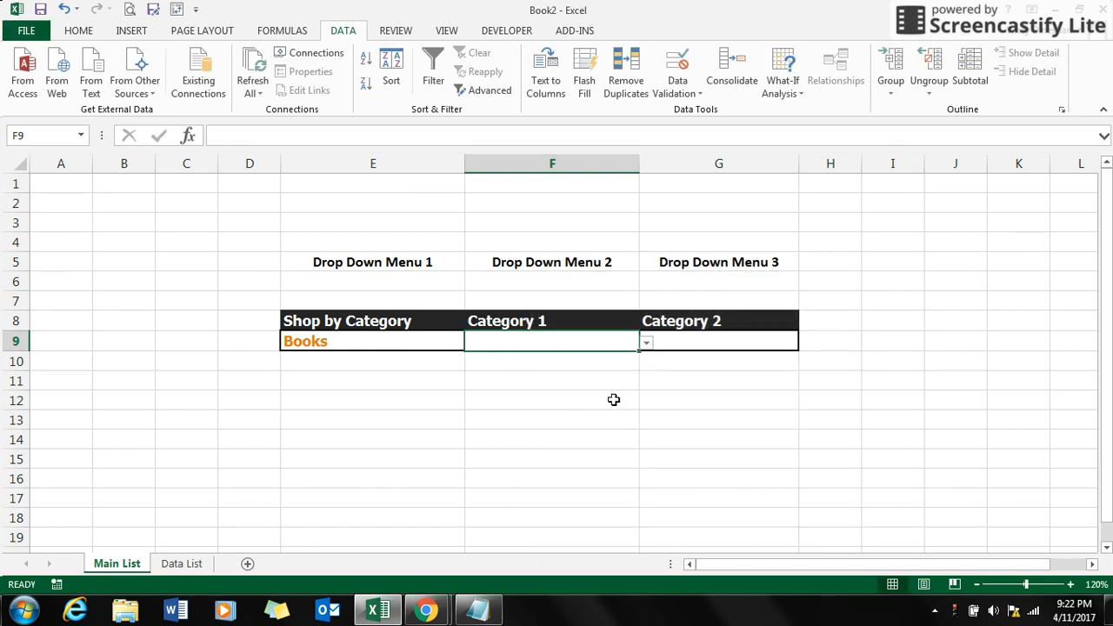
Pick Editor's Corner under Books, then Televisions under Electronics, and select G9.
click(646, 341)
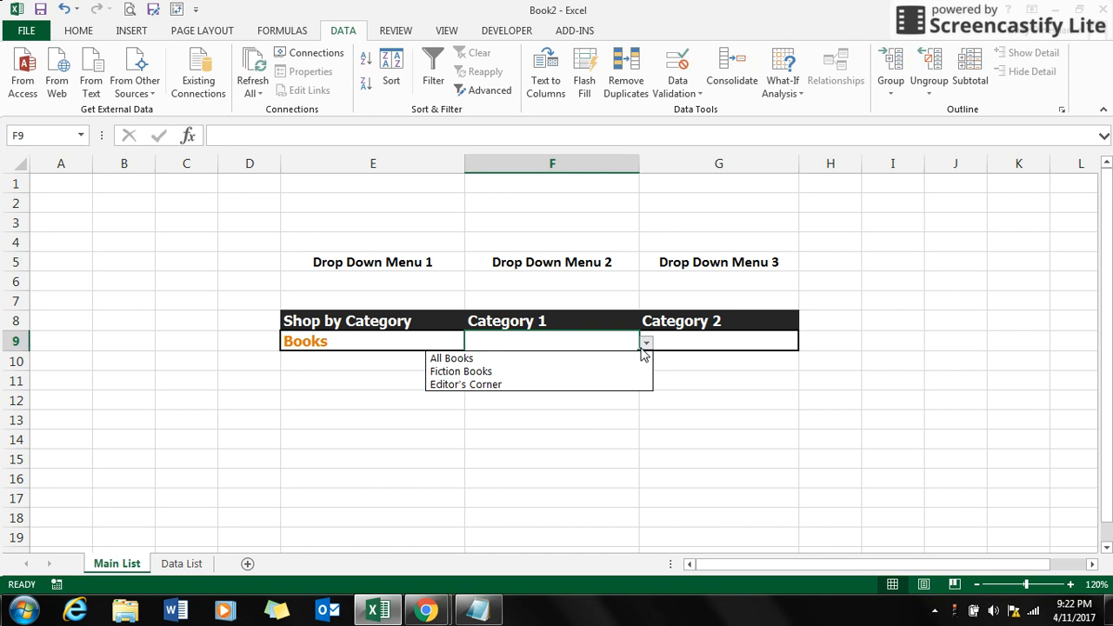
mouse_move(595, 365)
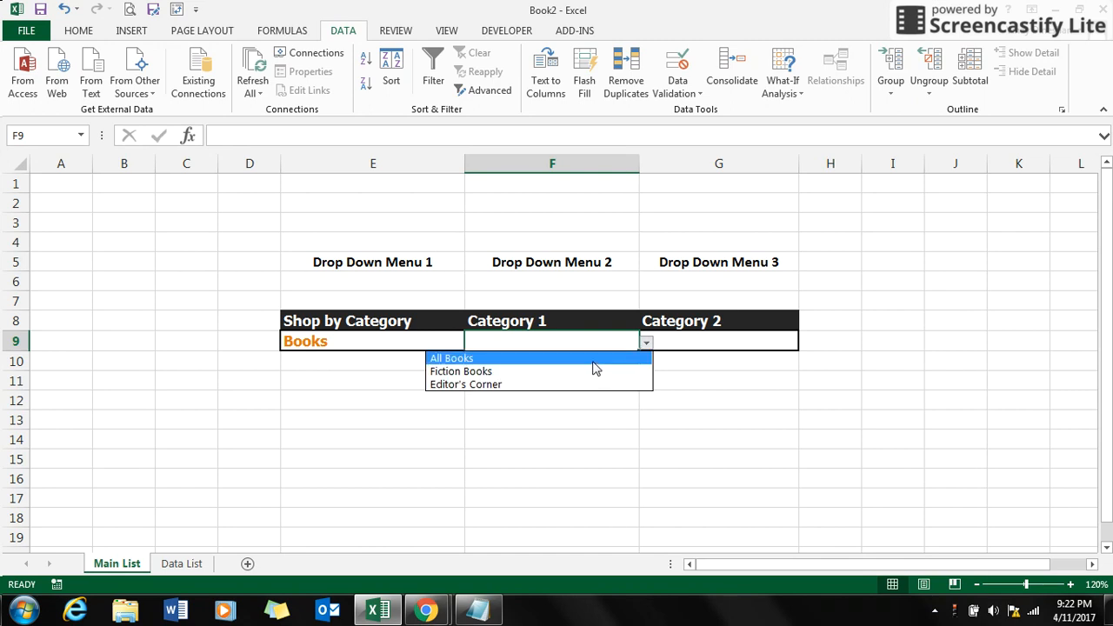
mouse_move(591, 385)
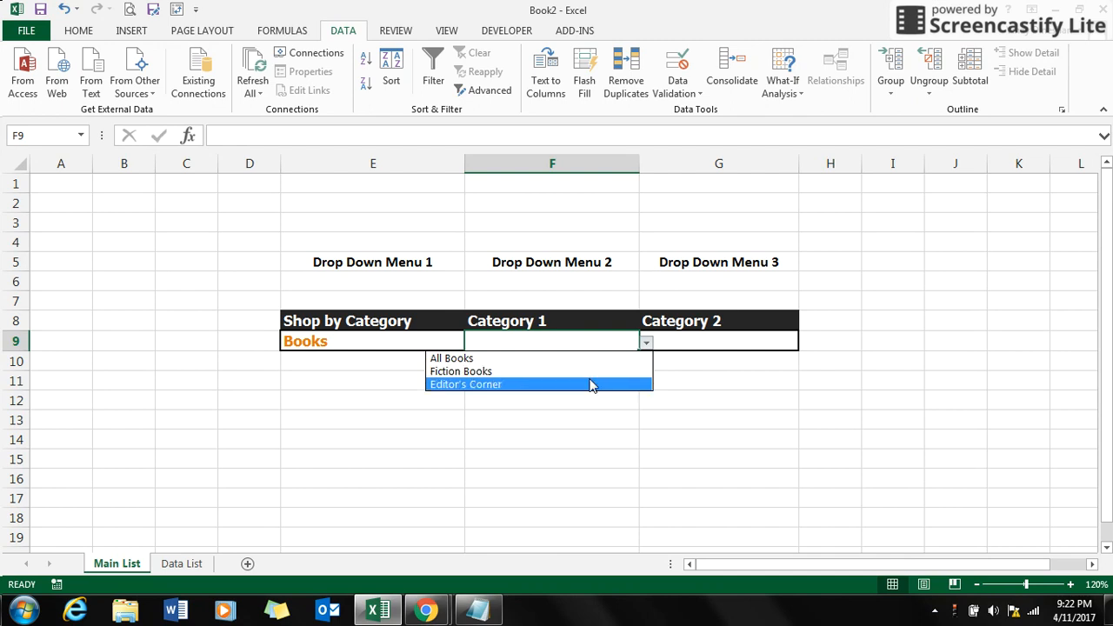
click(466, 384)
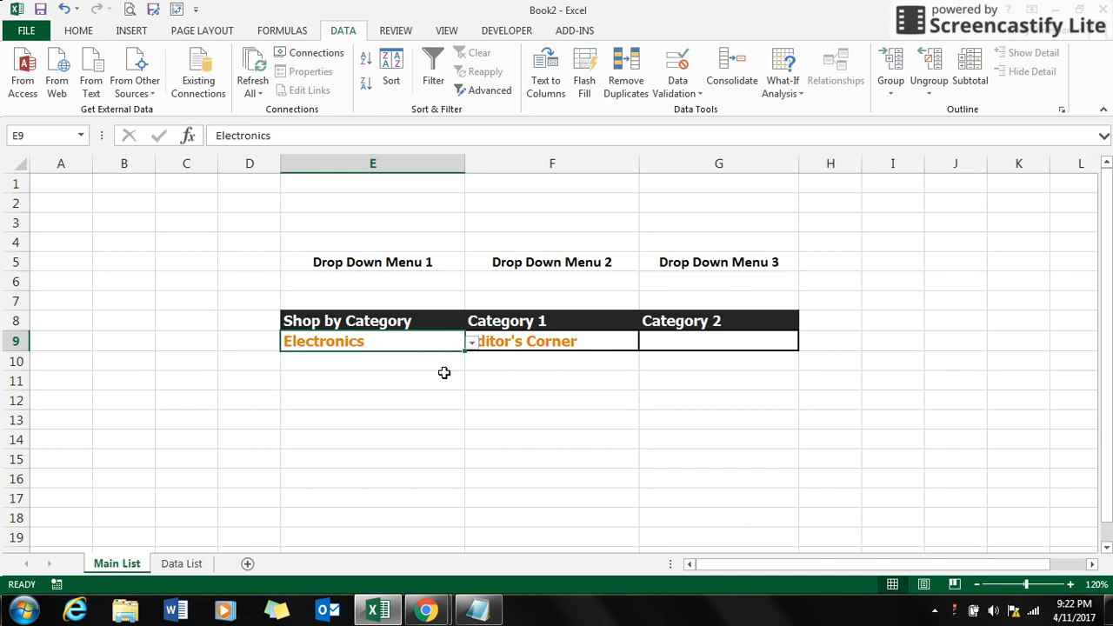
click(647, 341)
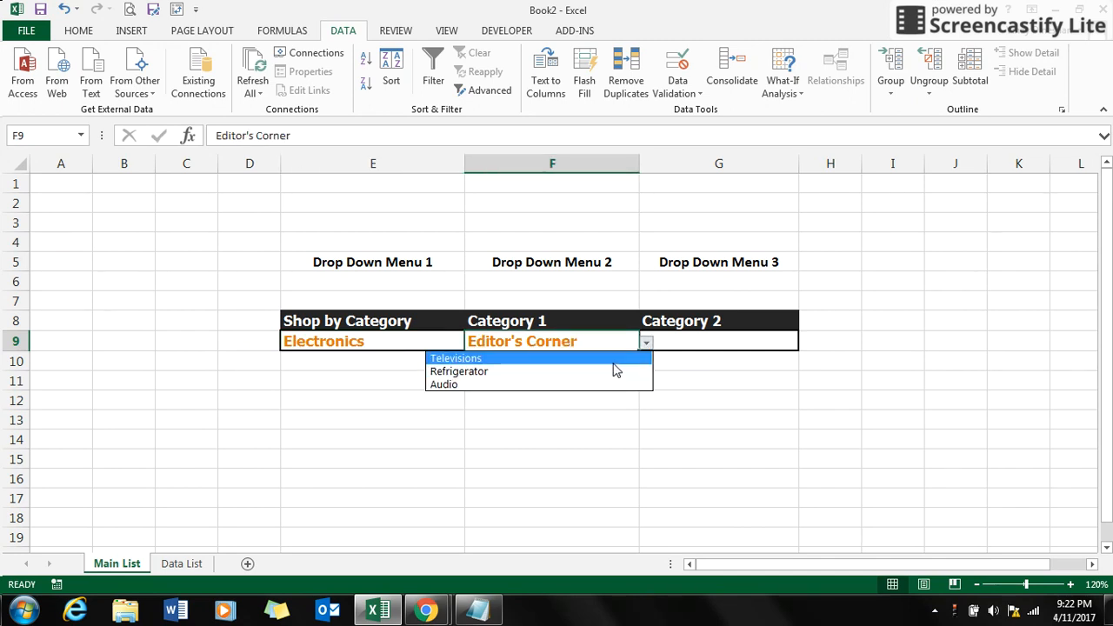
mouse_move(620, 370)
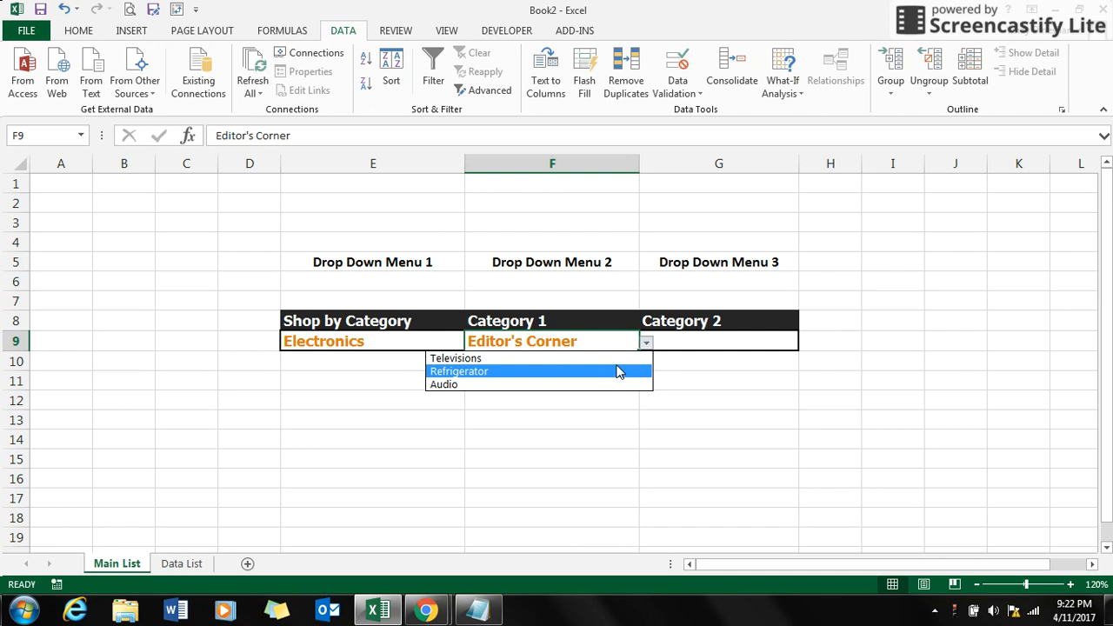
click(456, 358)
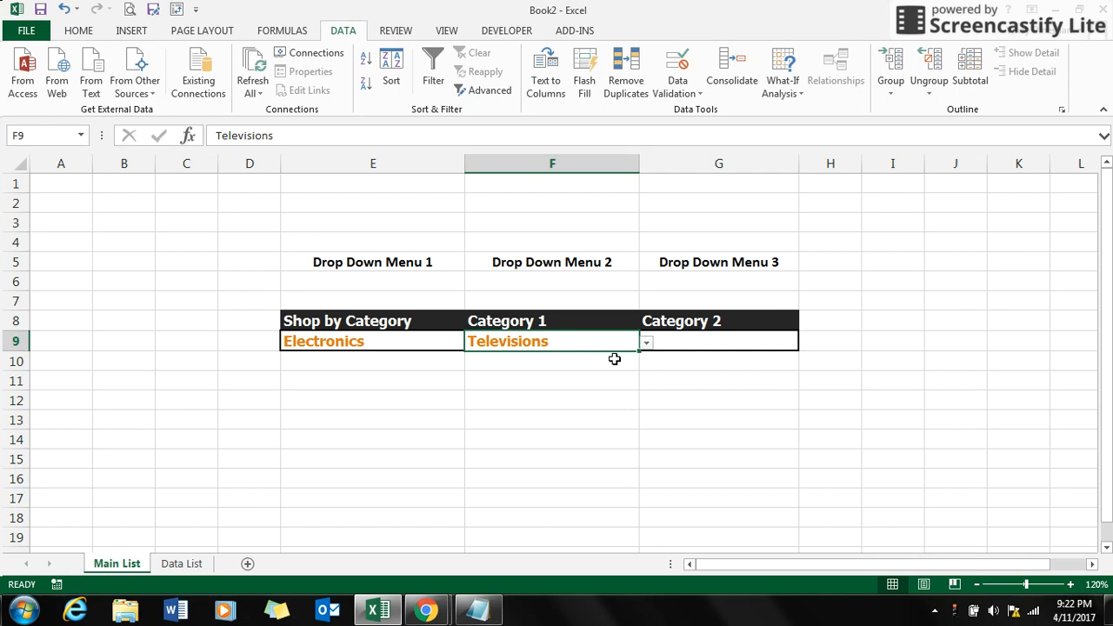
mouse_move(710, 348)
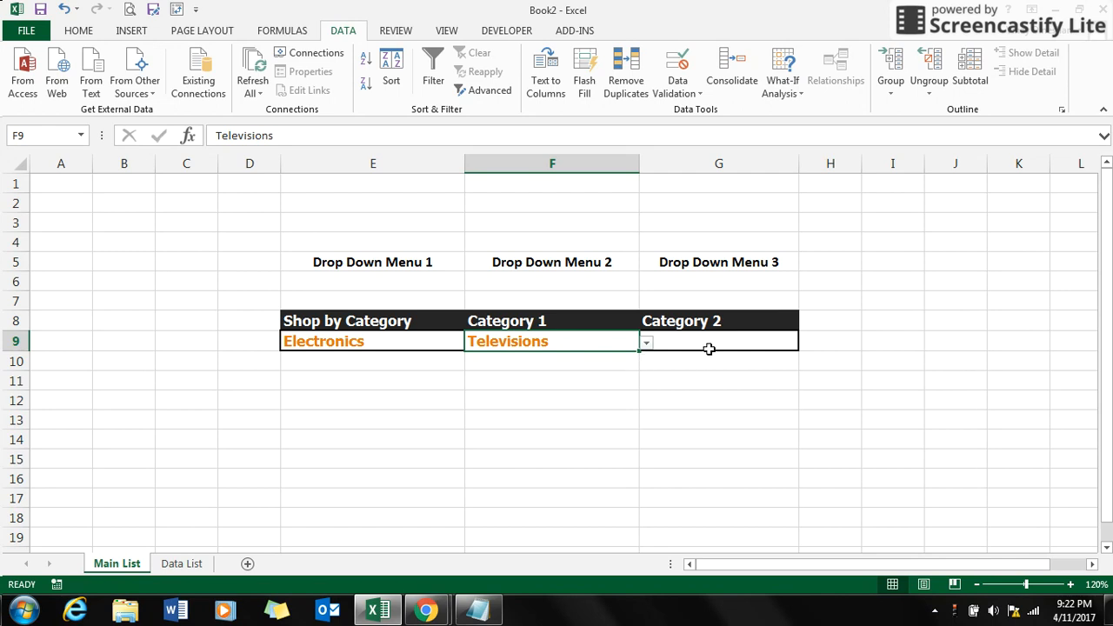
click(719, 341)
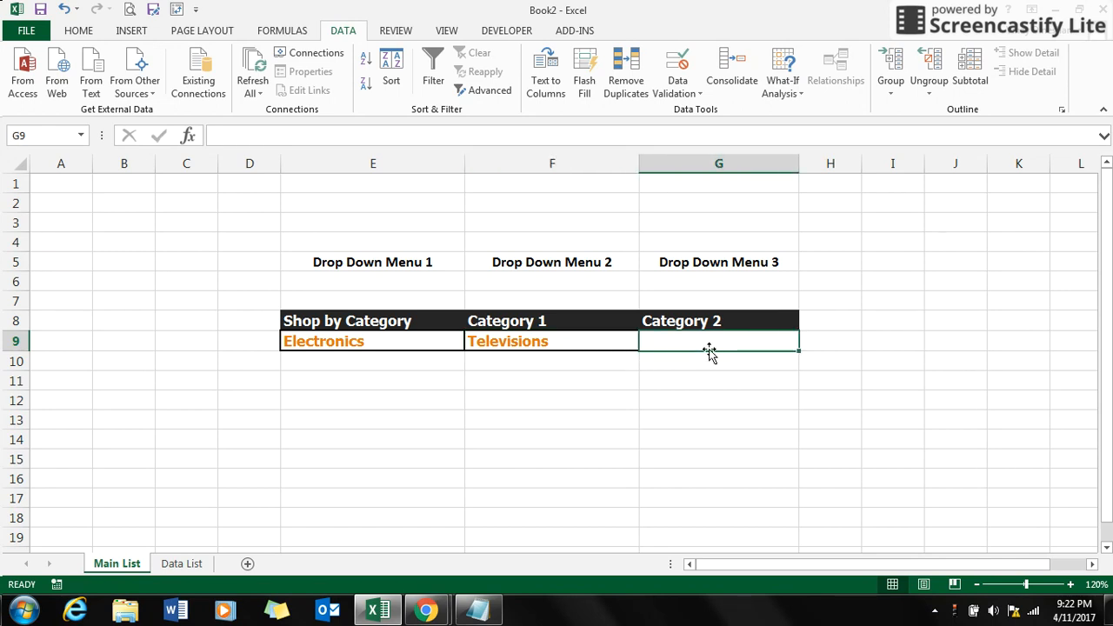
Give G9 list validation sourced by =INDIRECT($F$9).
click(675, 70)
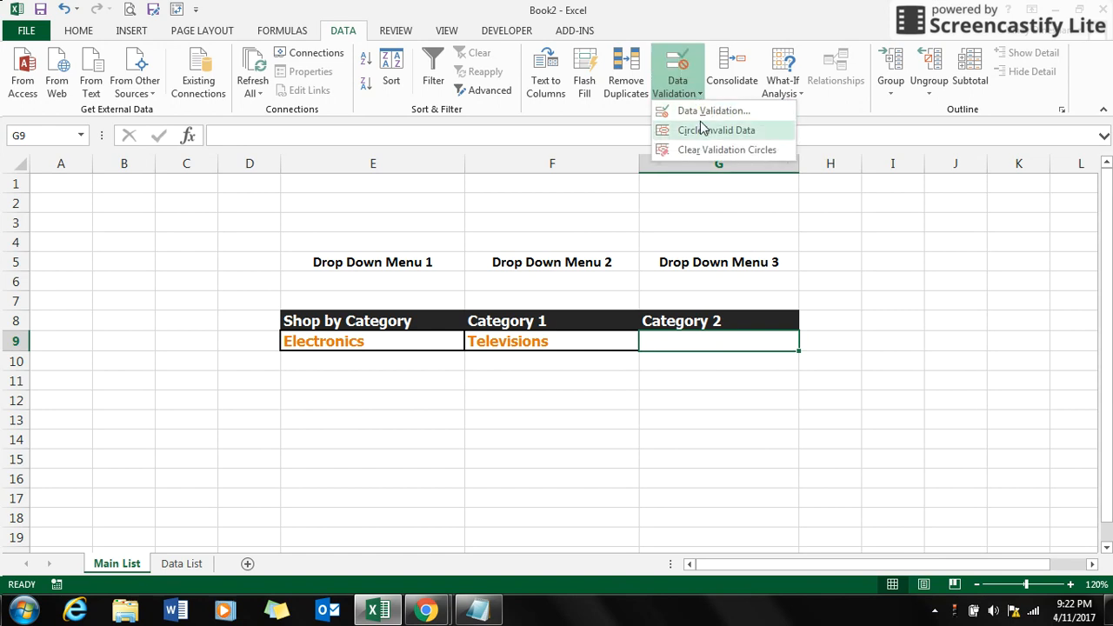
click(713, 111)
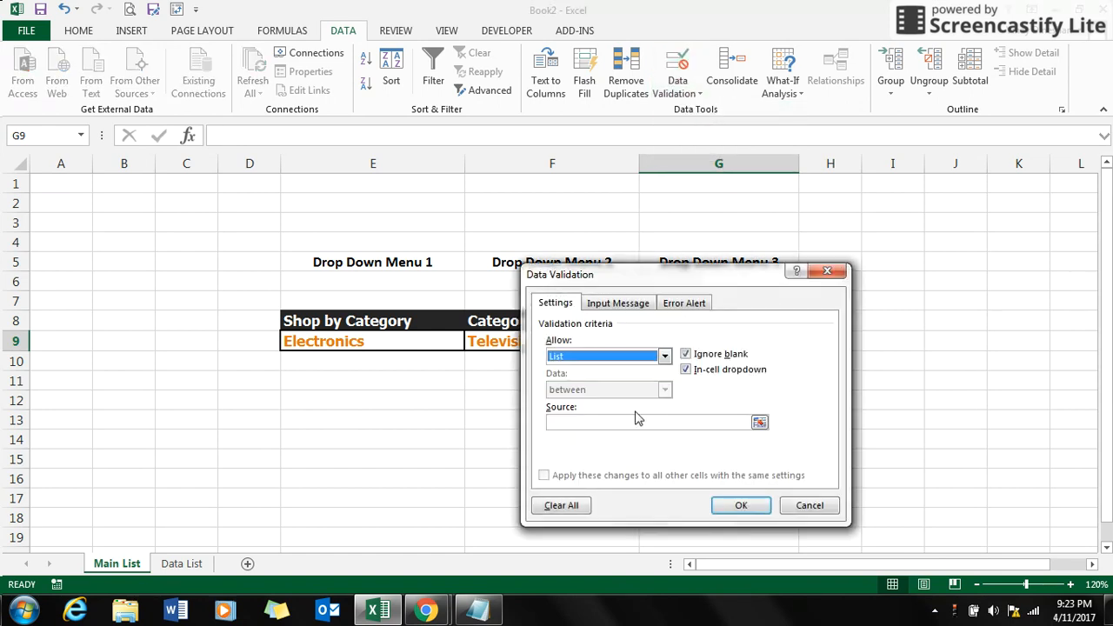
click(647, 423)
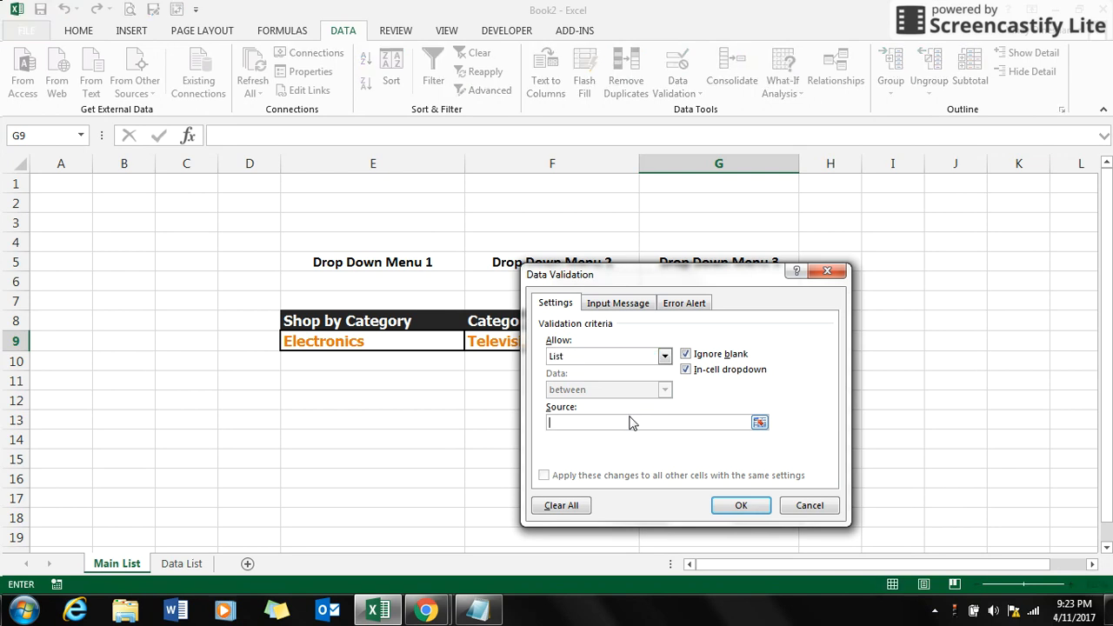
text(=indirect($F$9)
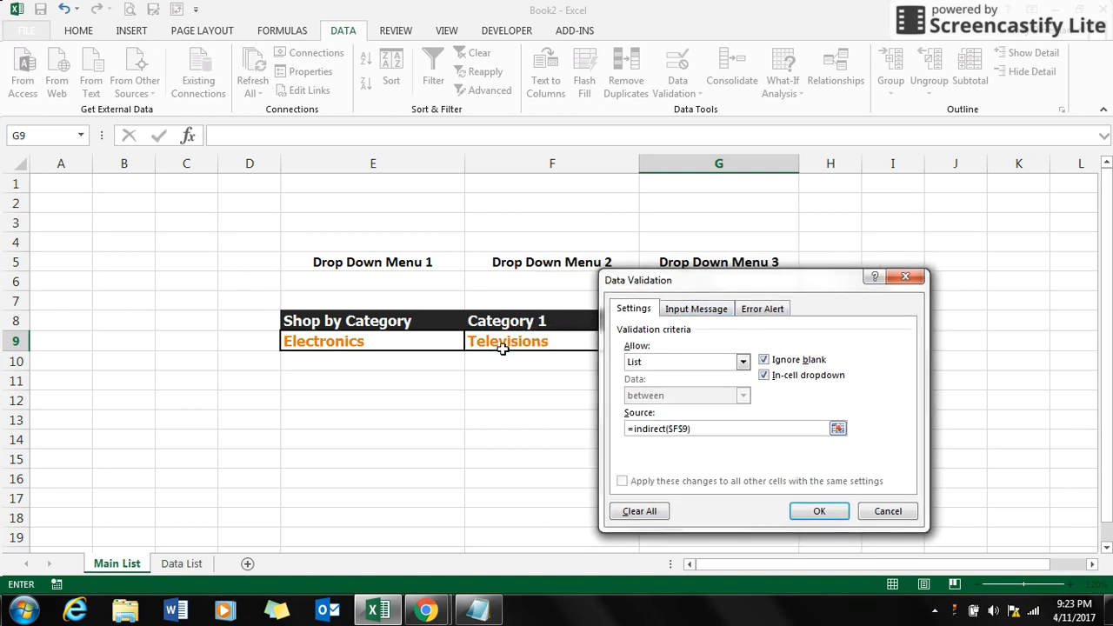
click(819, 511)
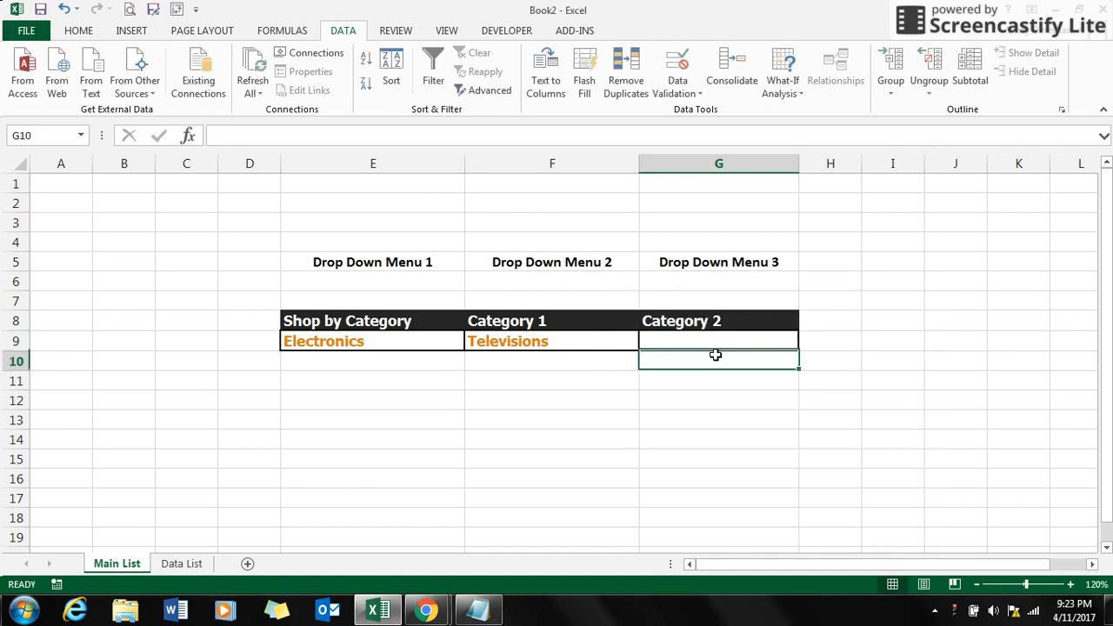
Confirm the Category 2 rule and choose Standard from G9's Televisions drop-down.
click(718, 339)
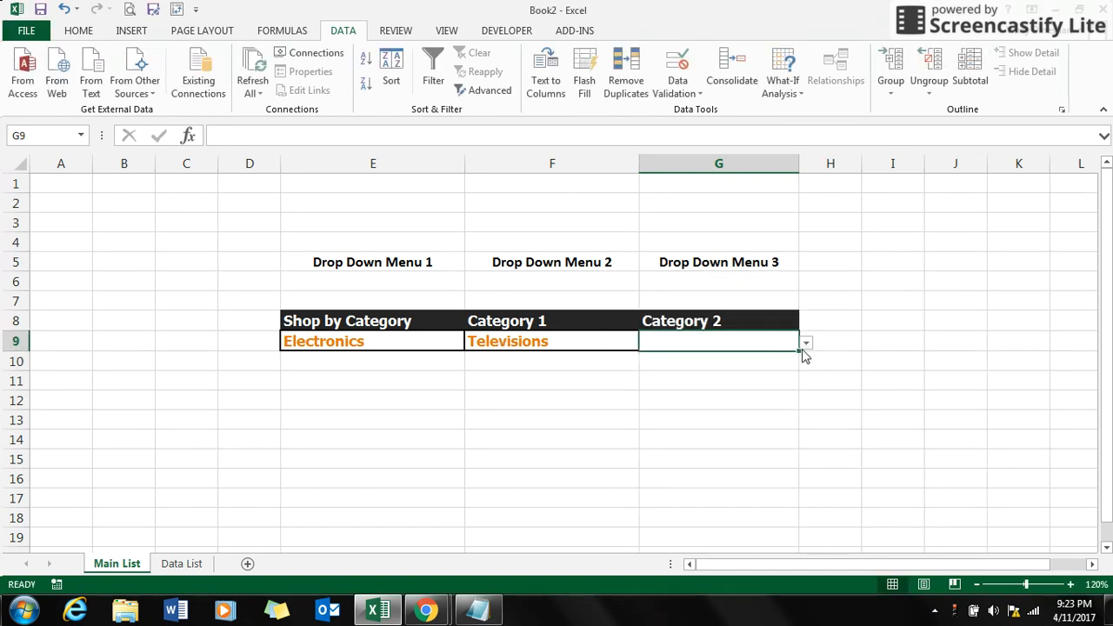
click(804, 343)
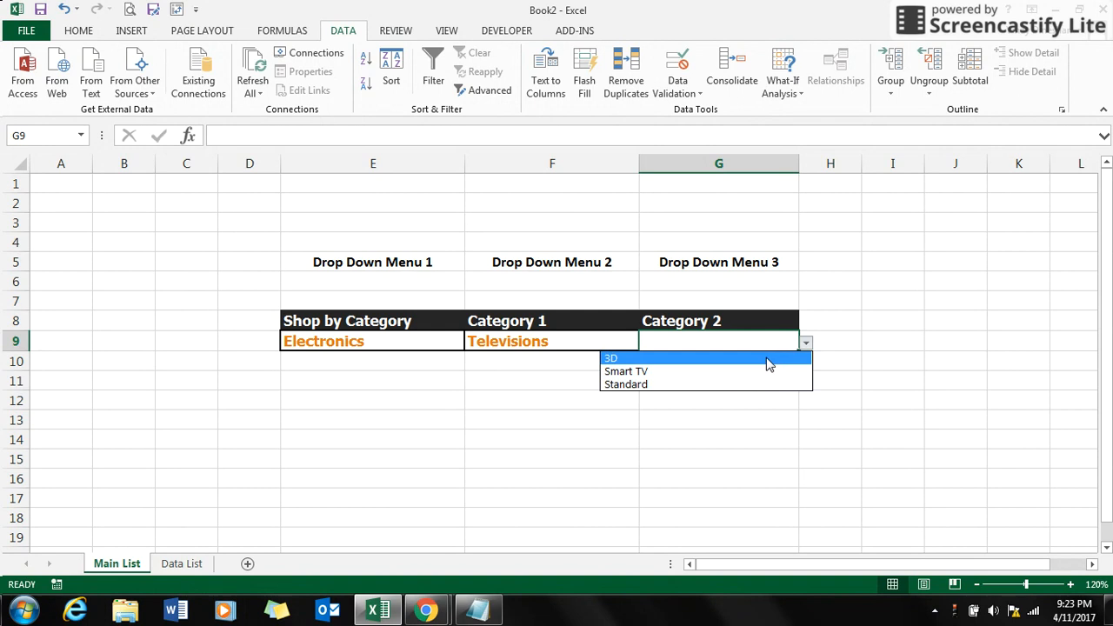
mouse_move(767, 385)
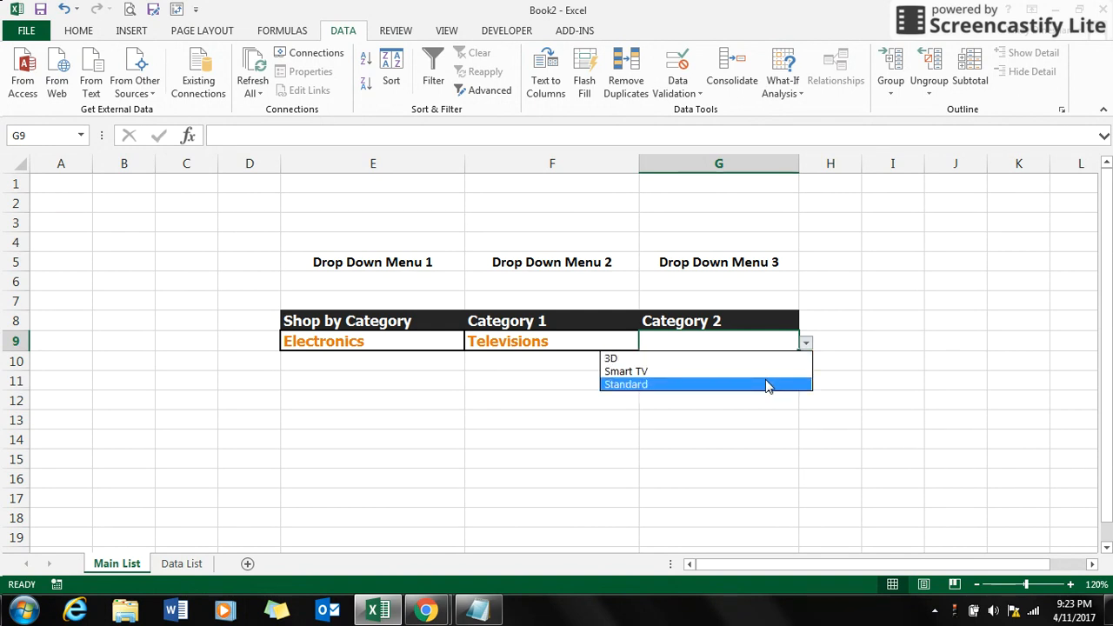
click(626, 385)
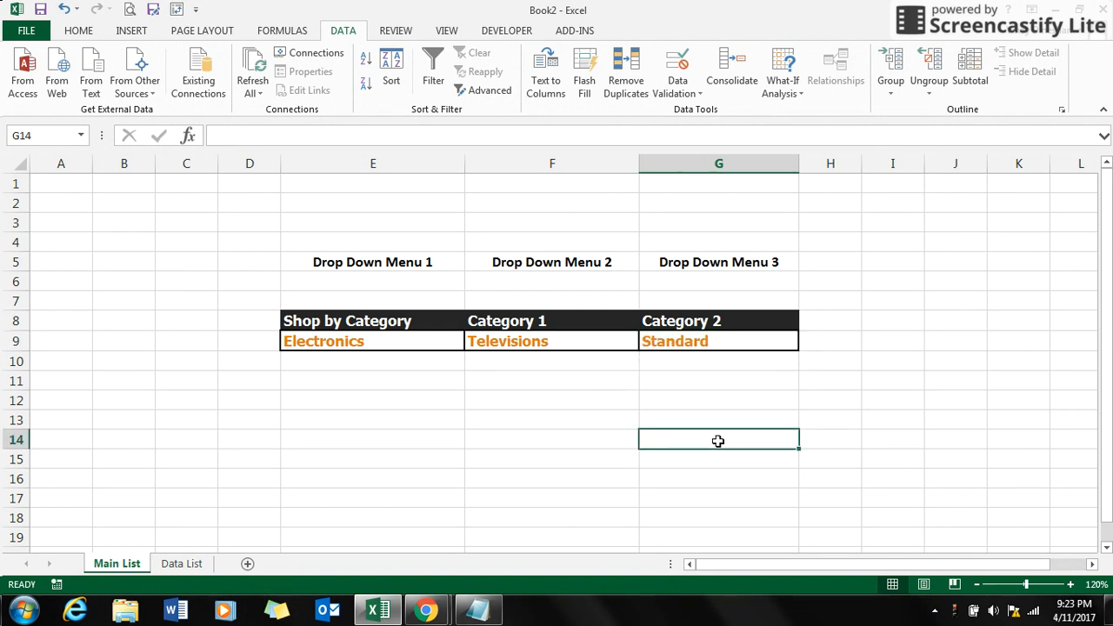